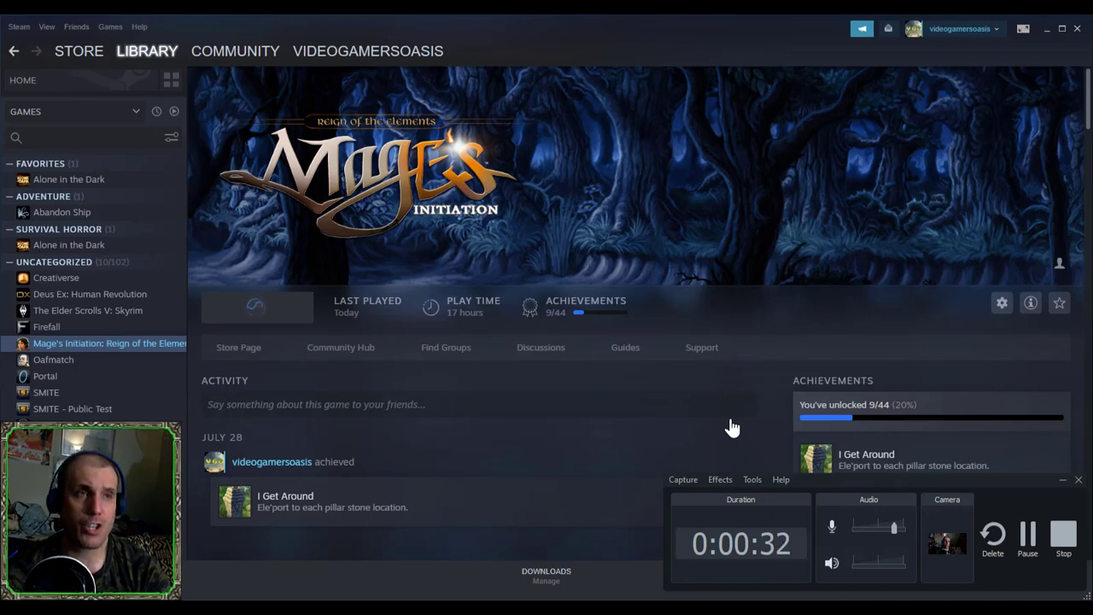
mouse_move(895, 285)
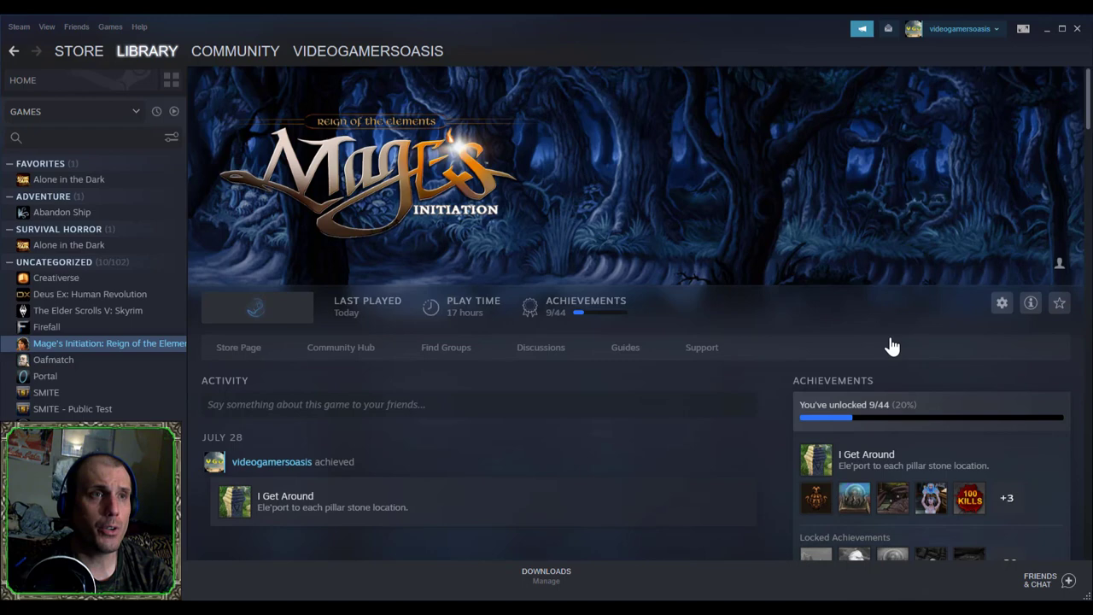
mouse_move(649, 401)
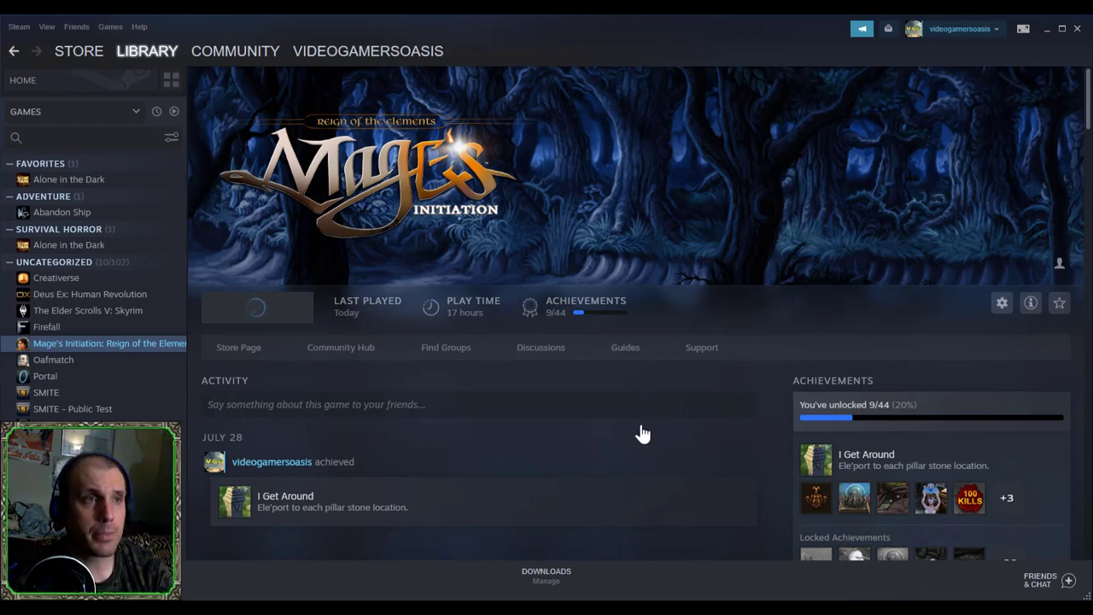
scroll("down", 3)
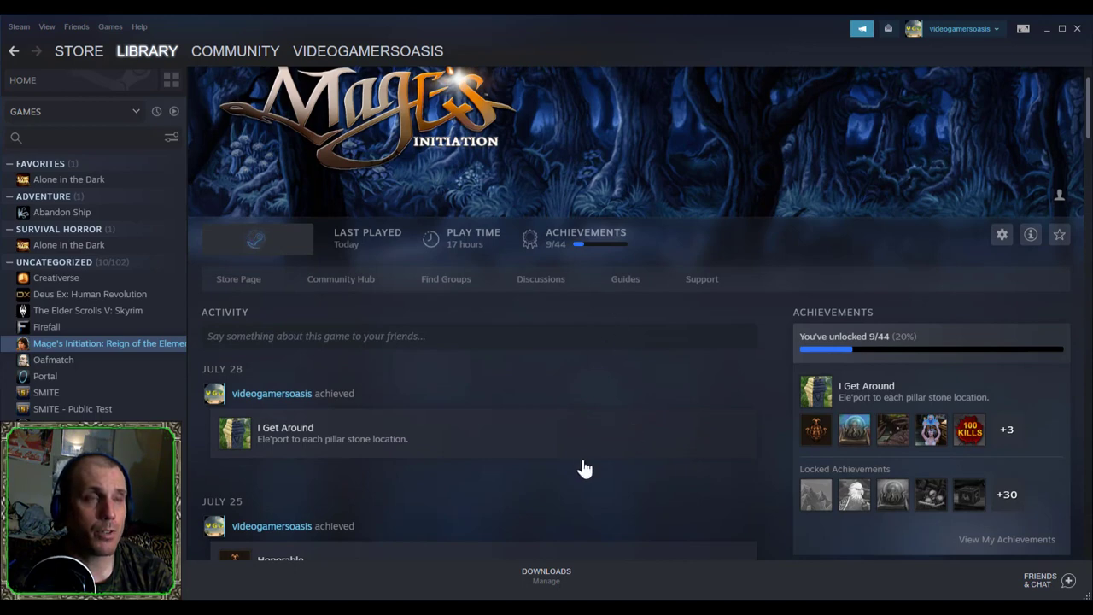
mouse_move(530, 386)
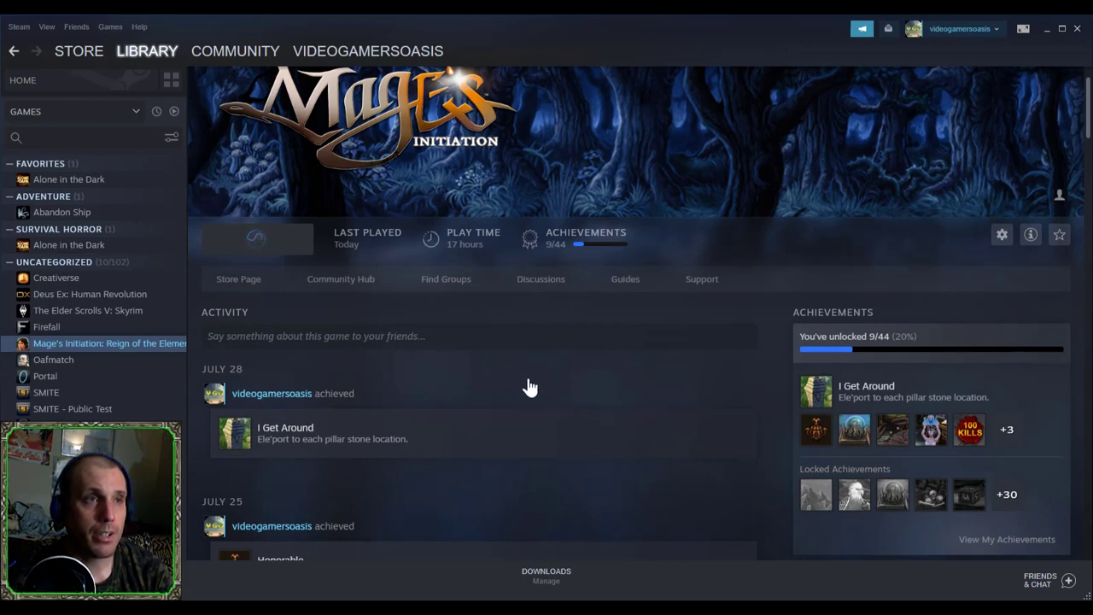
mouse_move(442, 434)
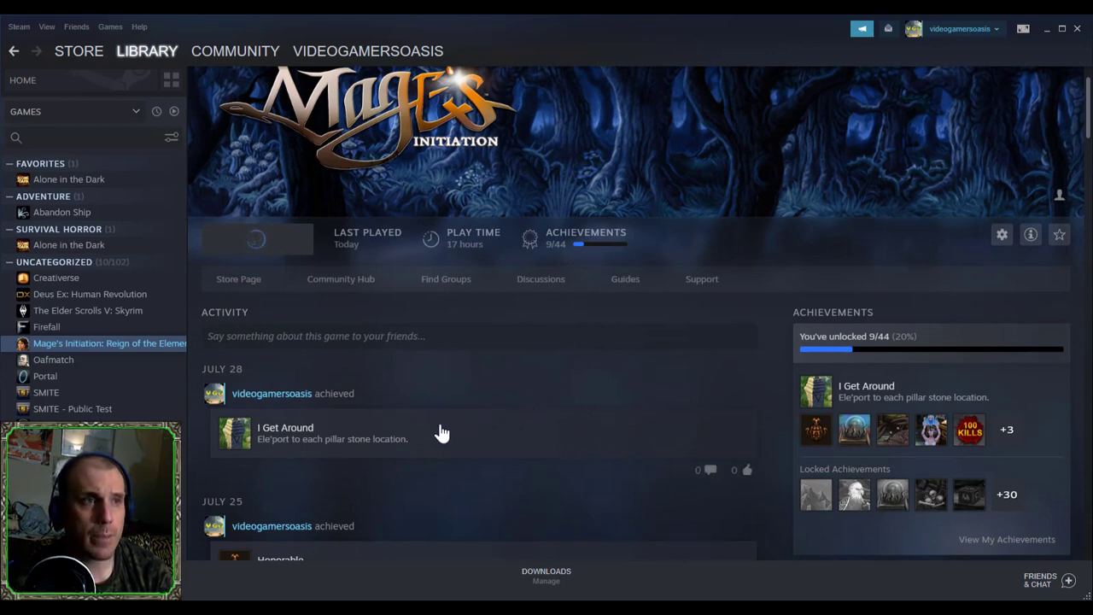
mouse_move(348, 470)
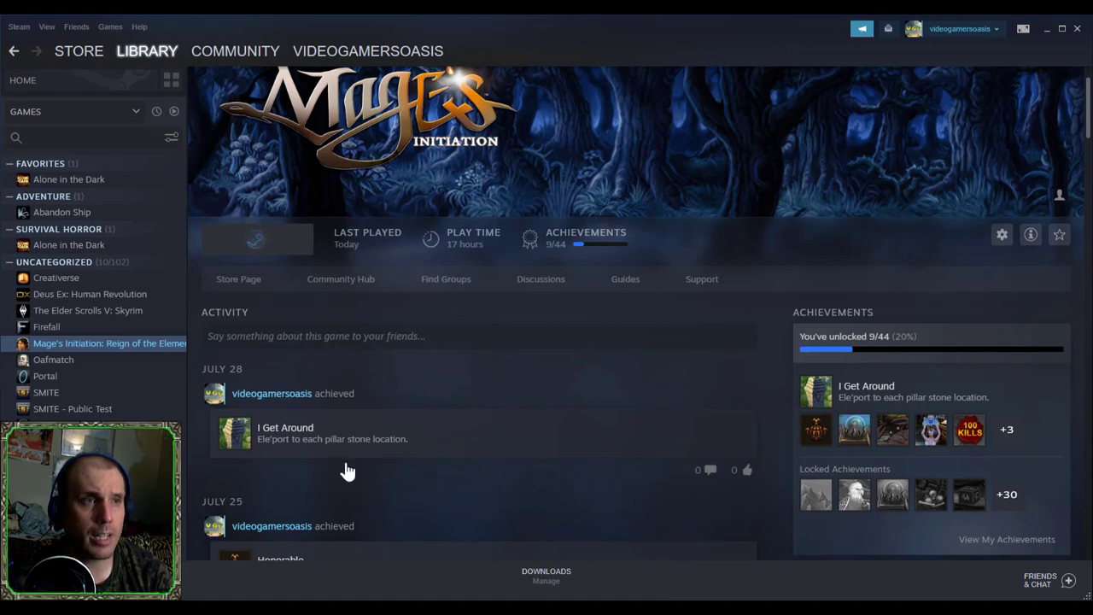
mouse_move(376, 475)
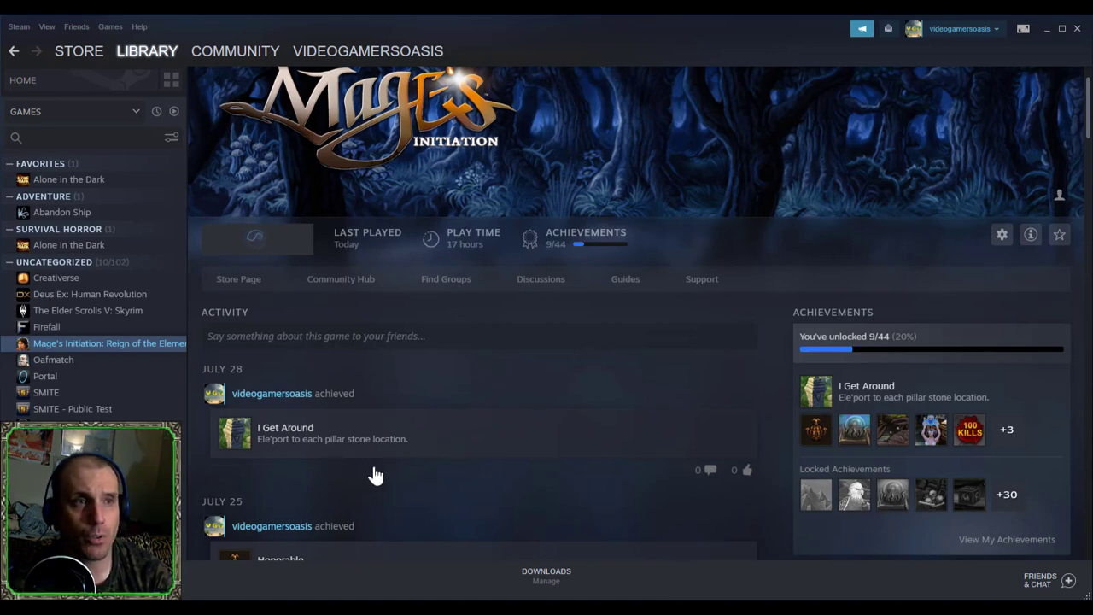
scroll("down", 3)
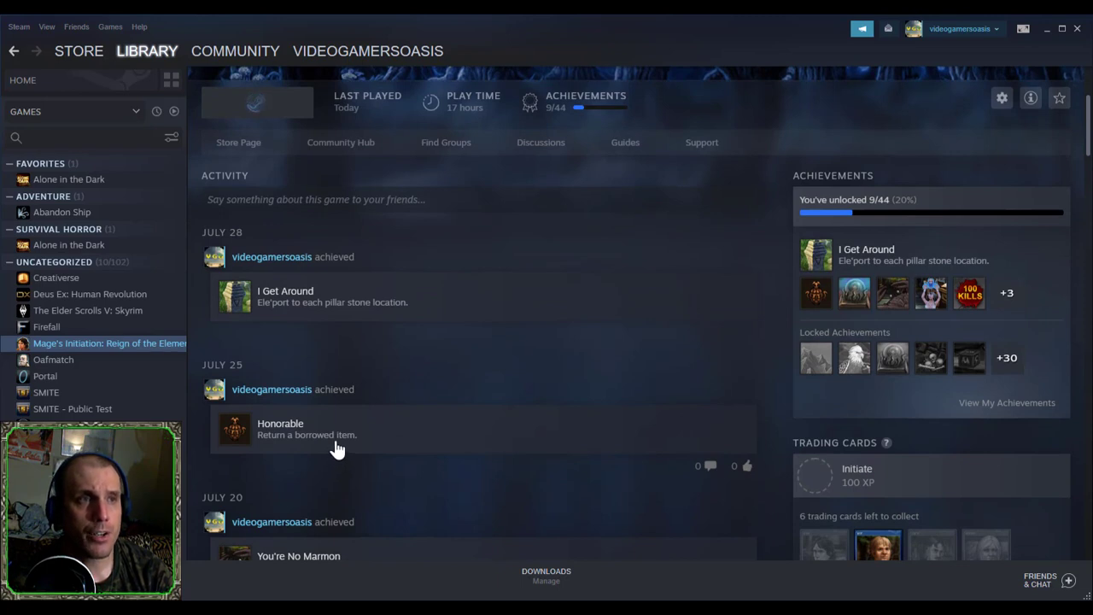
mouse_move(346, 482)
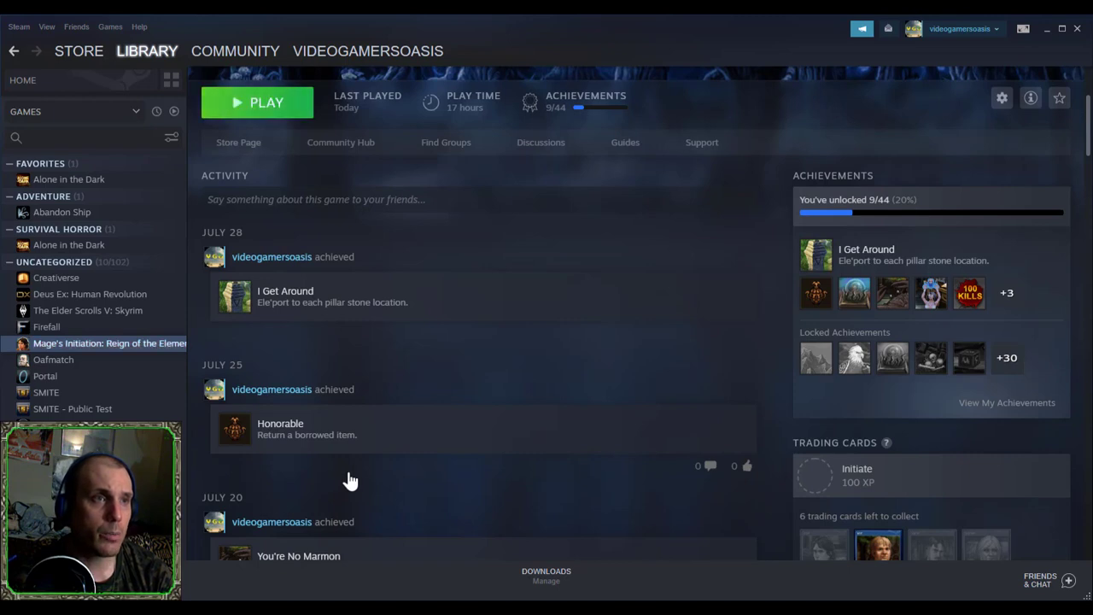
mouse_move(368, 465)
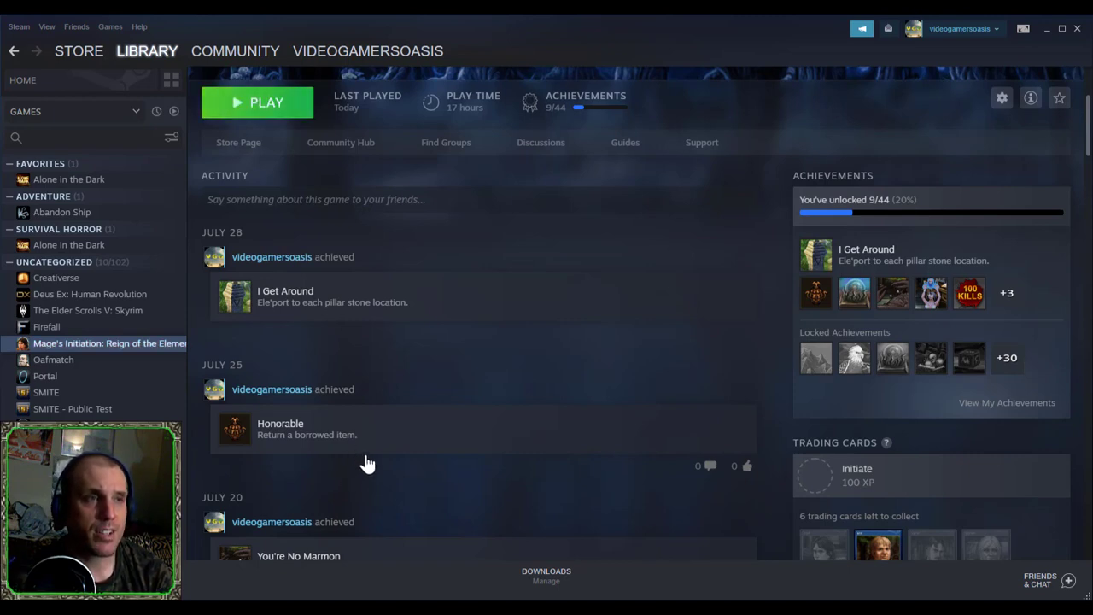
mouse_move(369, 448)
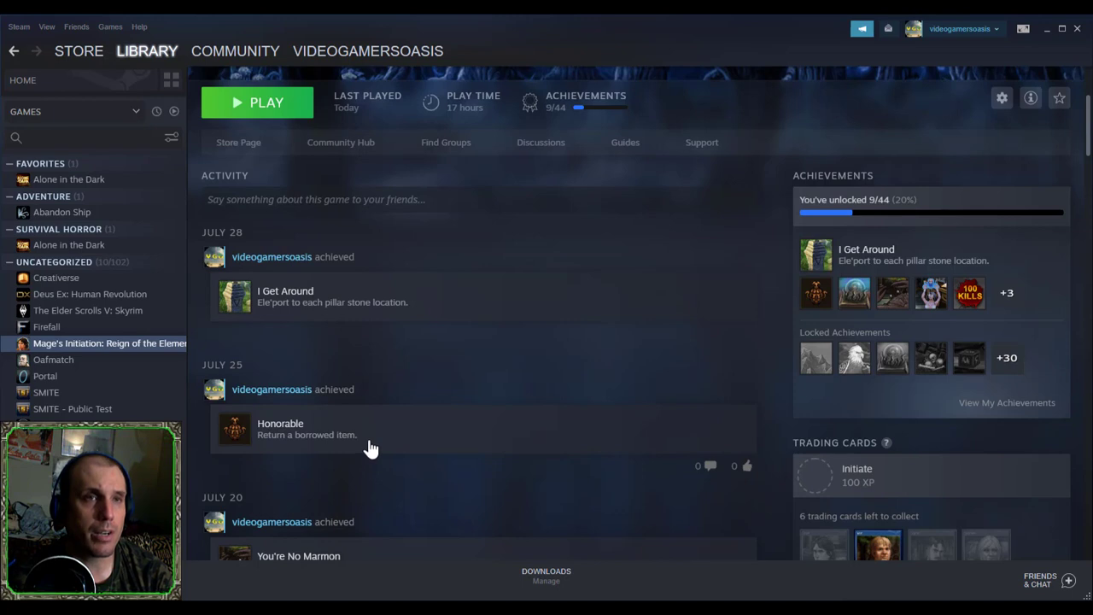
scroll("down", 3)
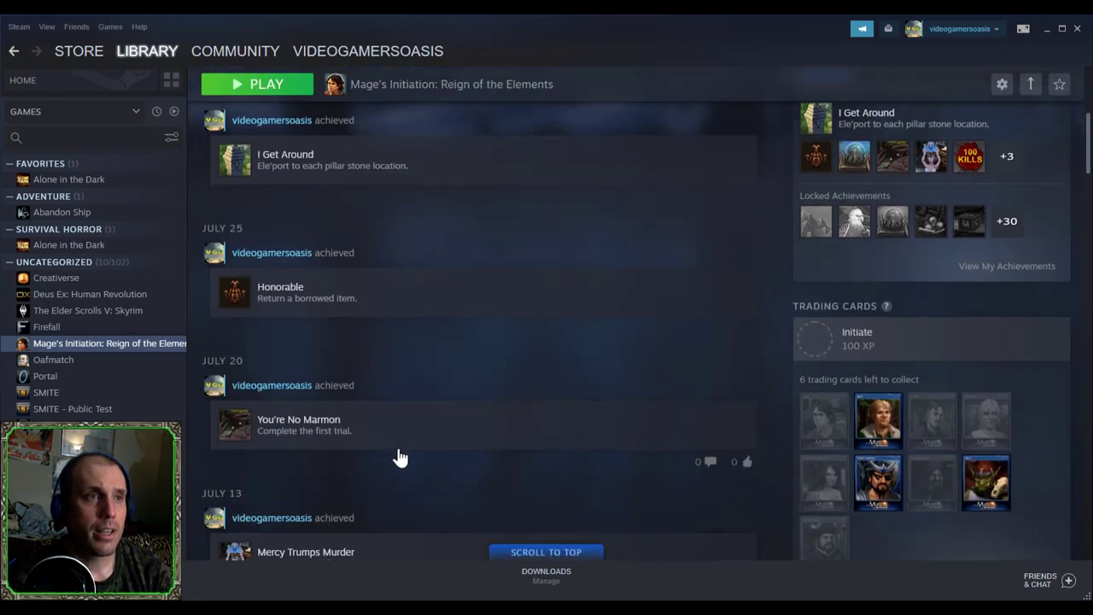
mouse_move(376, 373)
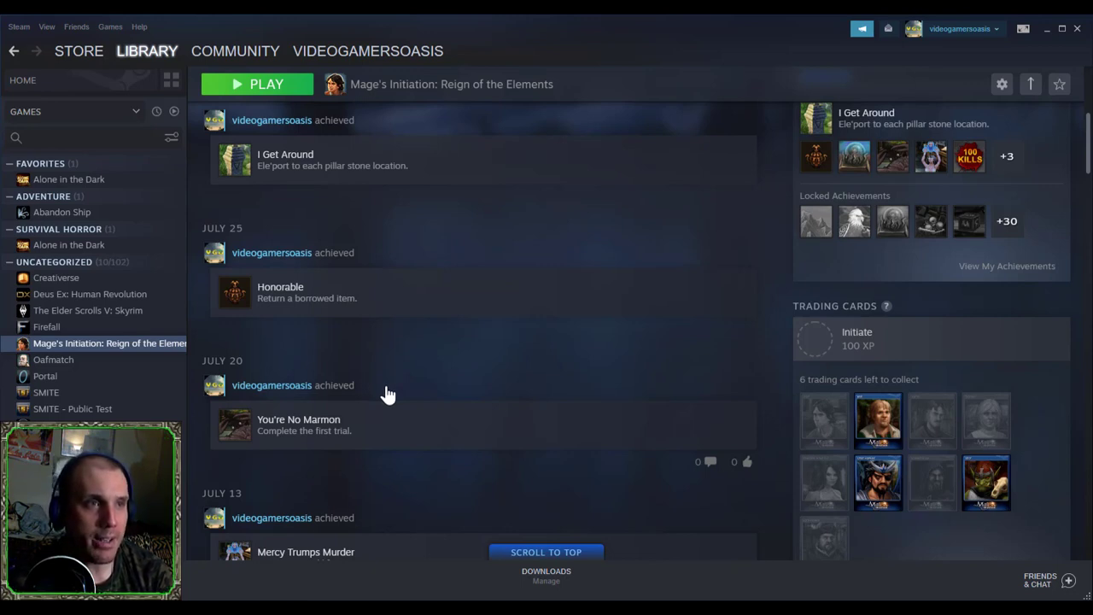
mouse_move(419, 445)
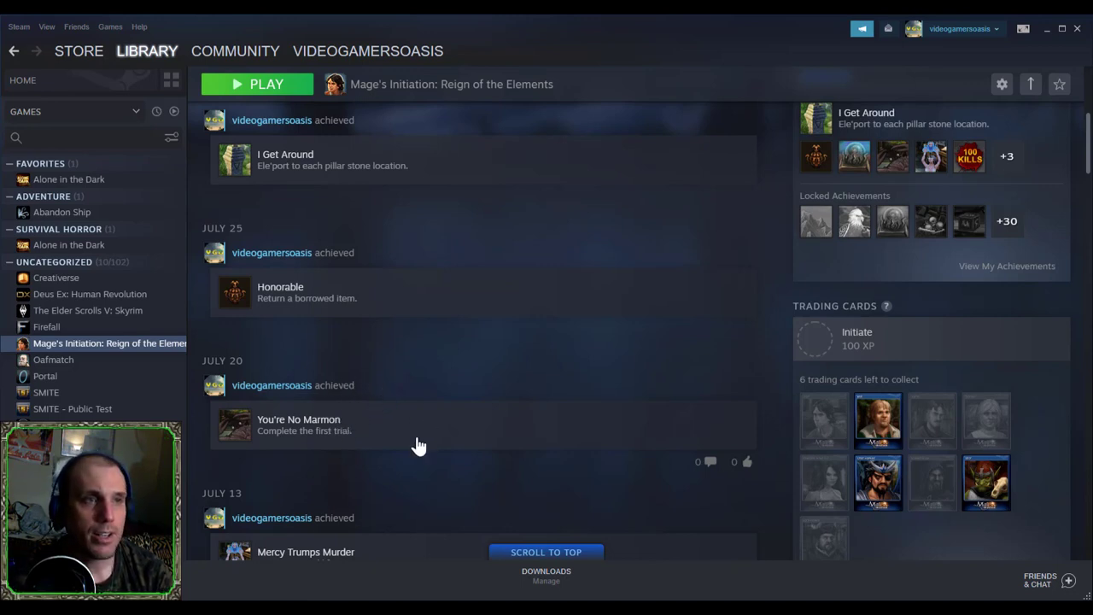
mouse_move(417, 391)
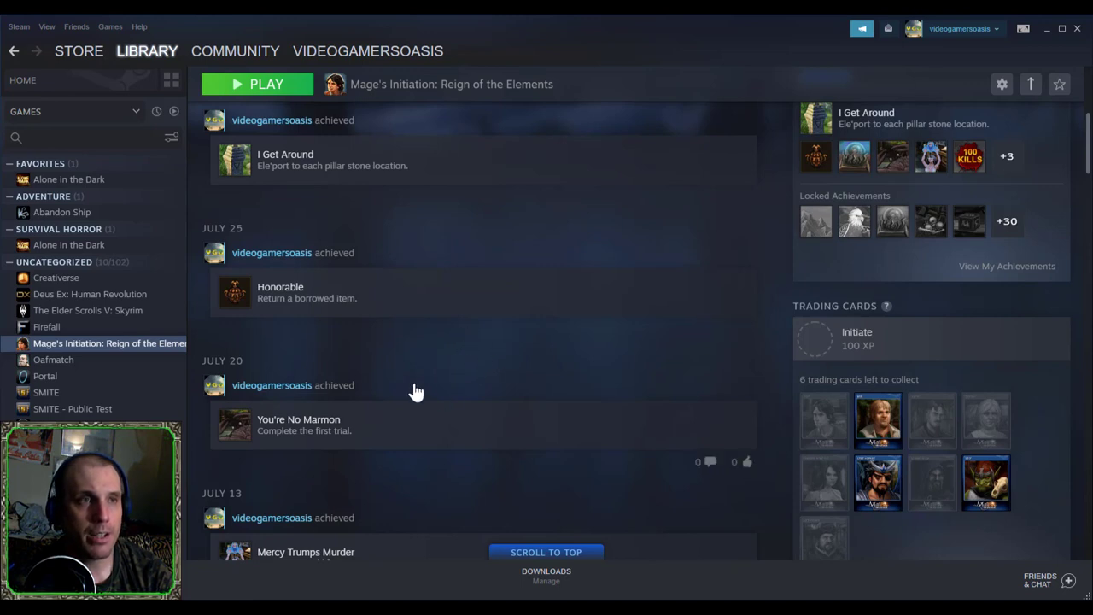
mouse_move(427, 369)
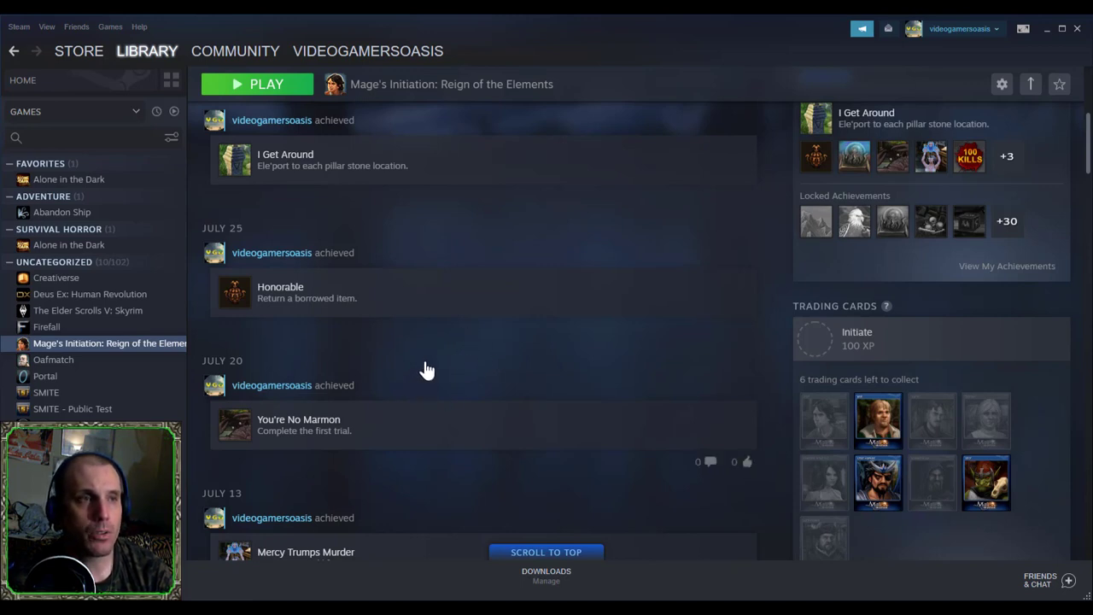
mouse_move(487, 359)
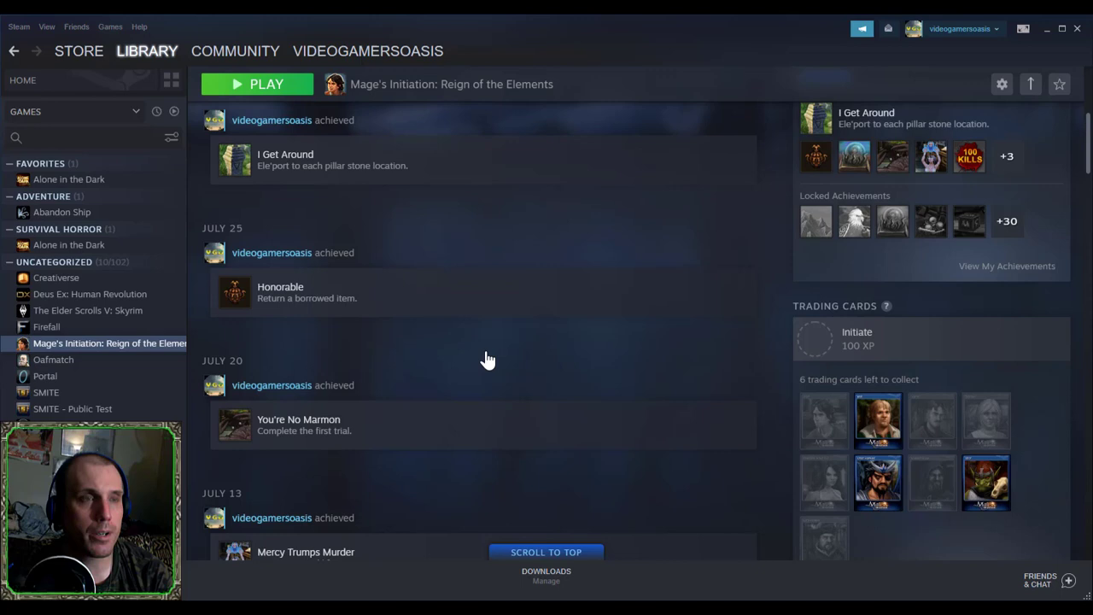
mouse_move(494, 348)
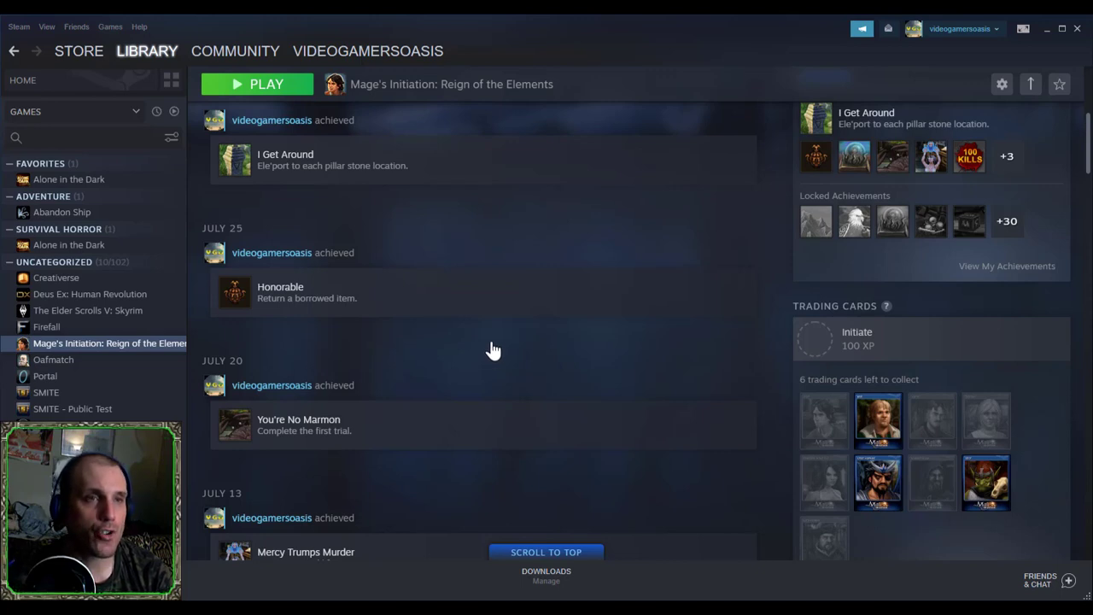
mouse_move(648, 313)
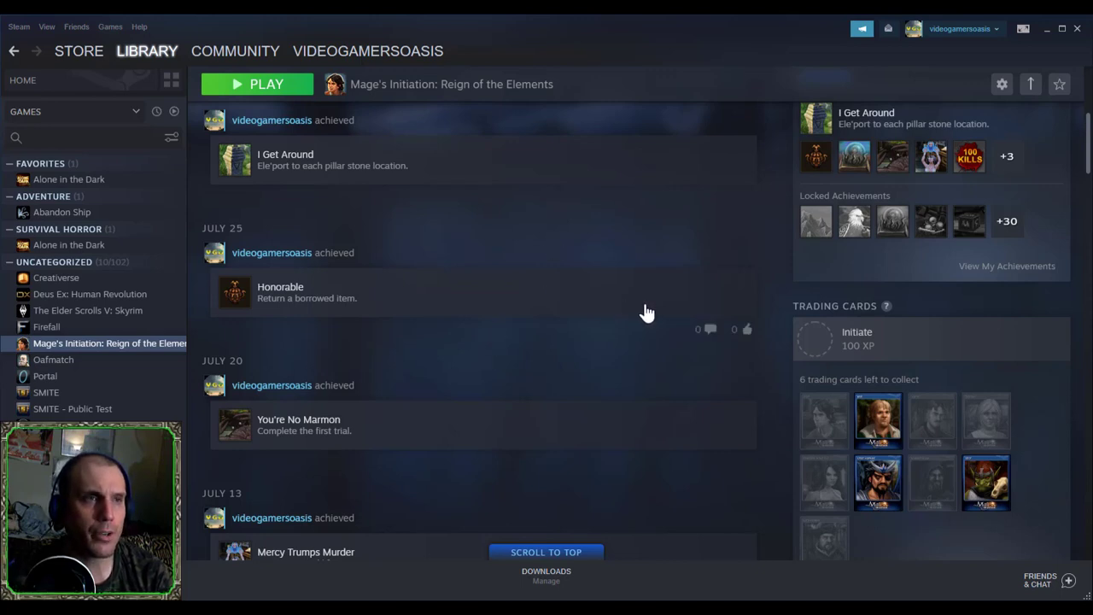
mouse_move(977, 324)
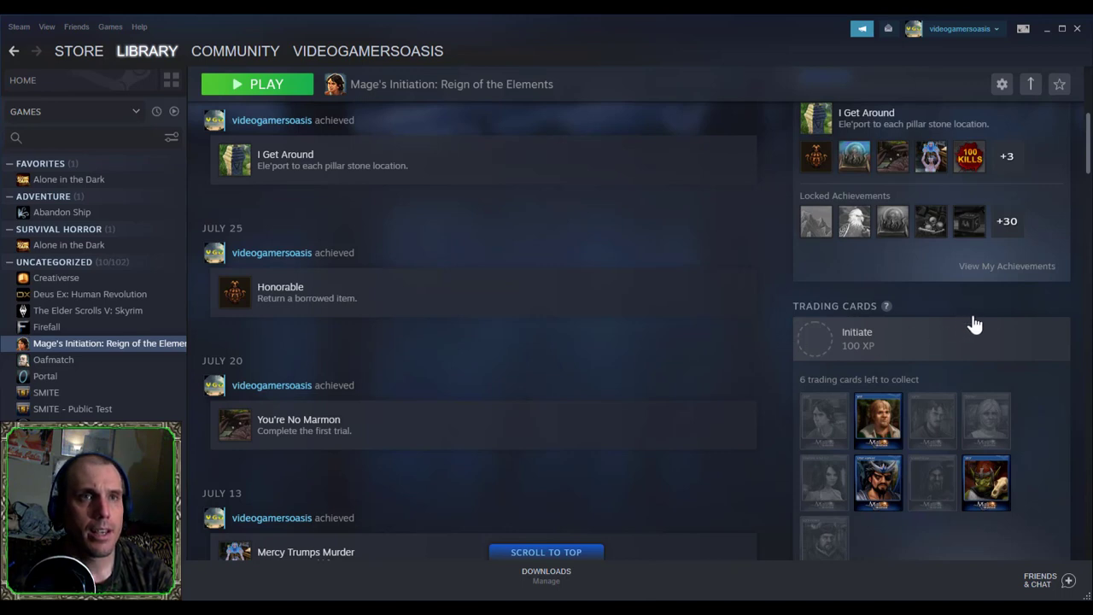
scroll("up", 3)
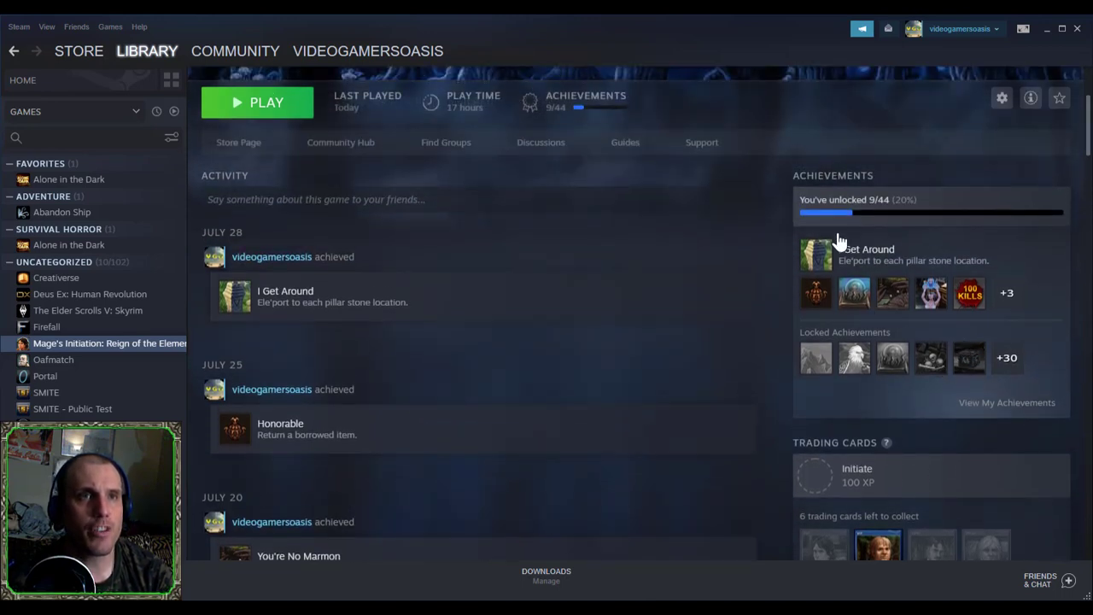
mouse_move(874, 222)
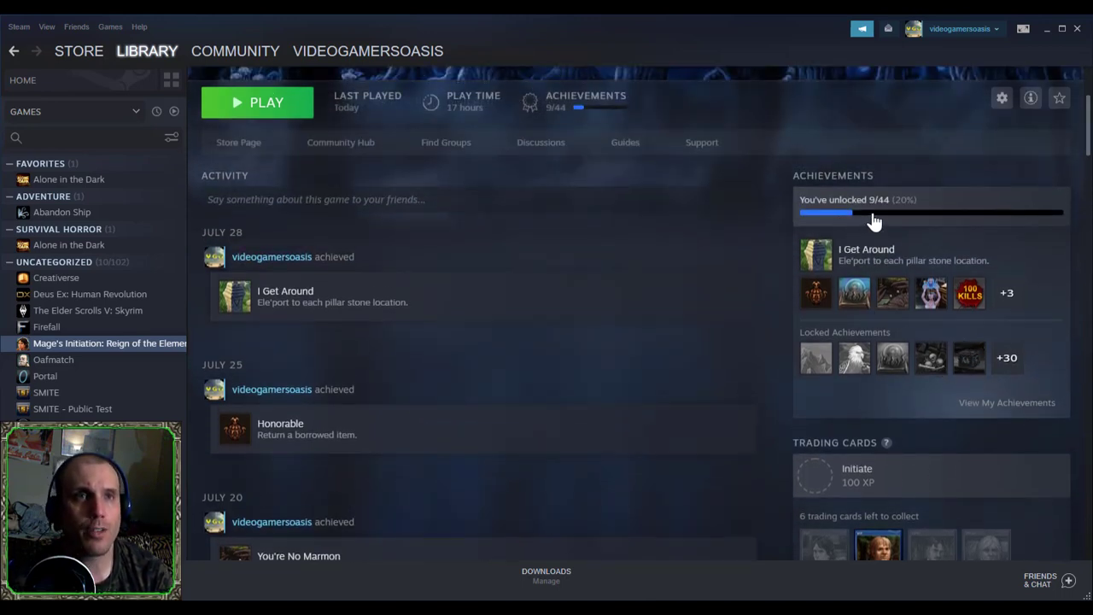
mouse_move(904, 213)
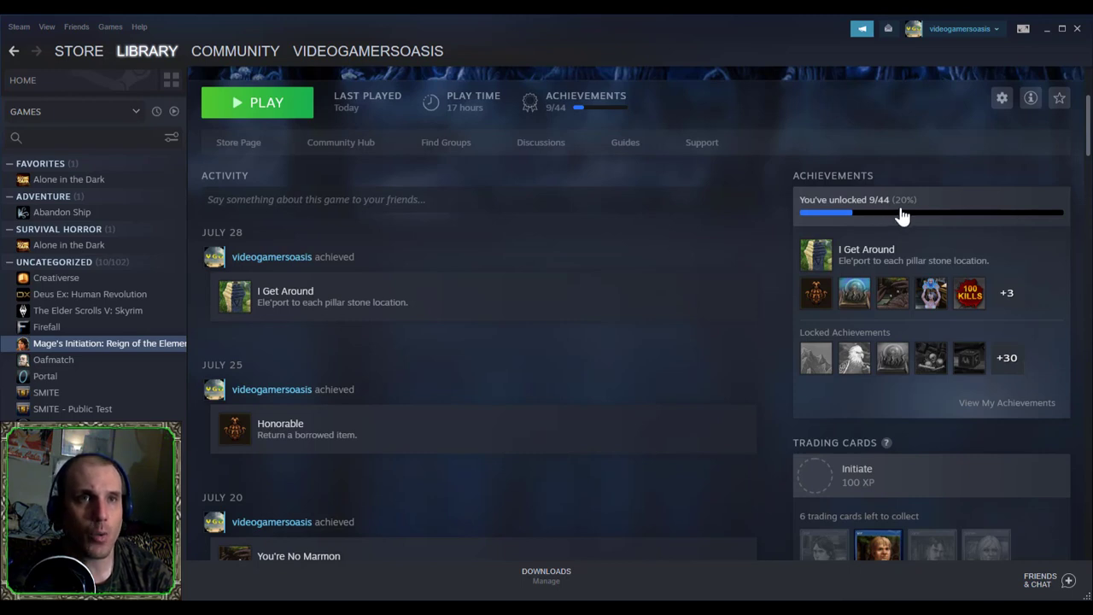
mouse_move(817, 253)
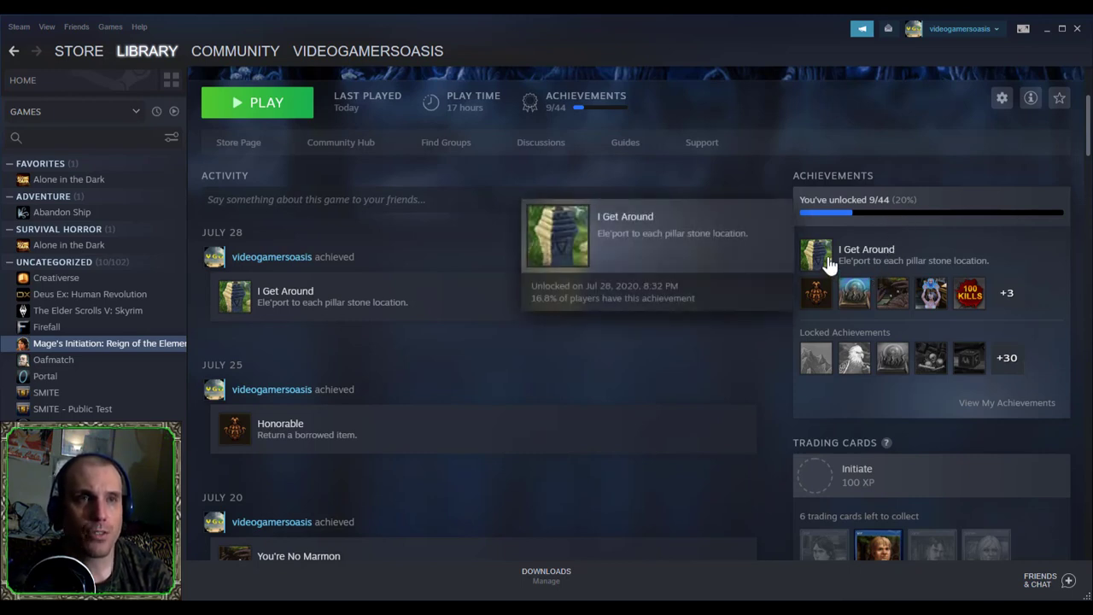
mouse_move(925, 250)
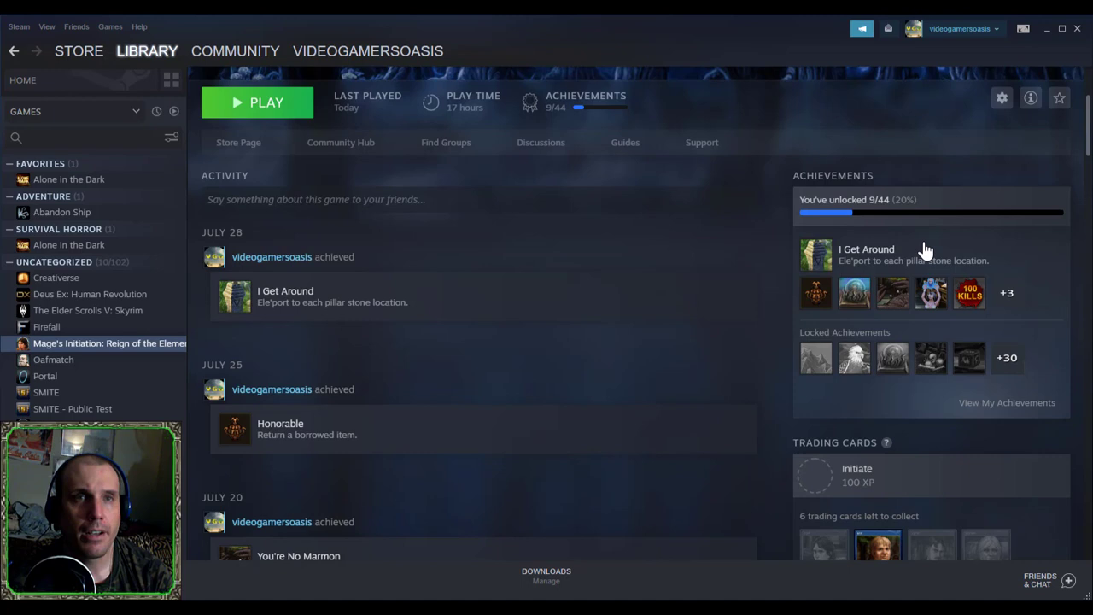
mouse_move(899, 281)
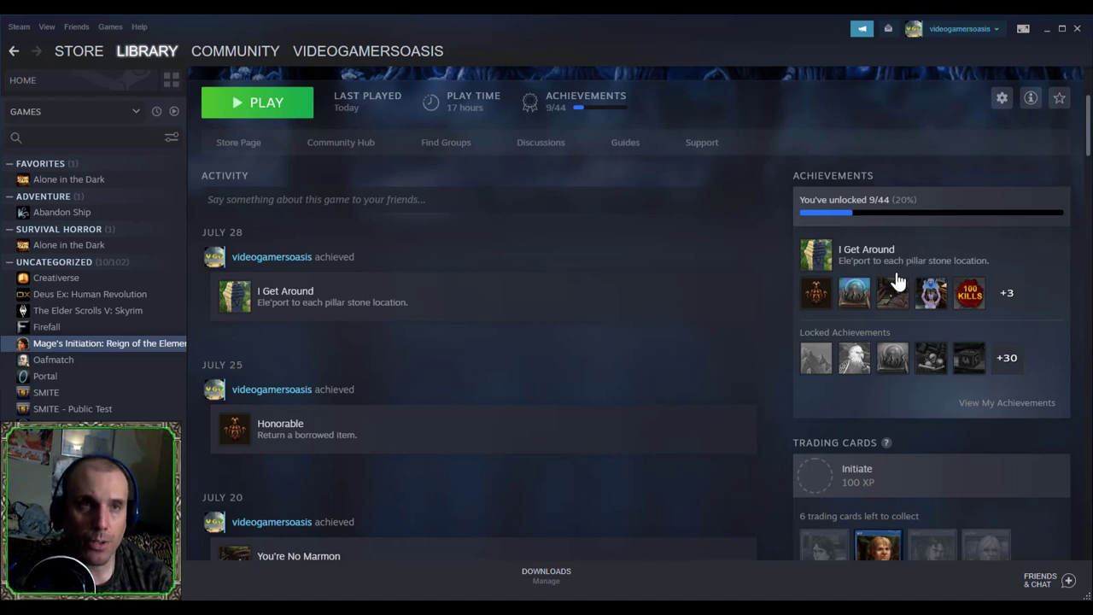
mouse_move(817, 292)
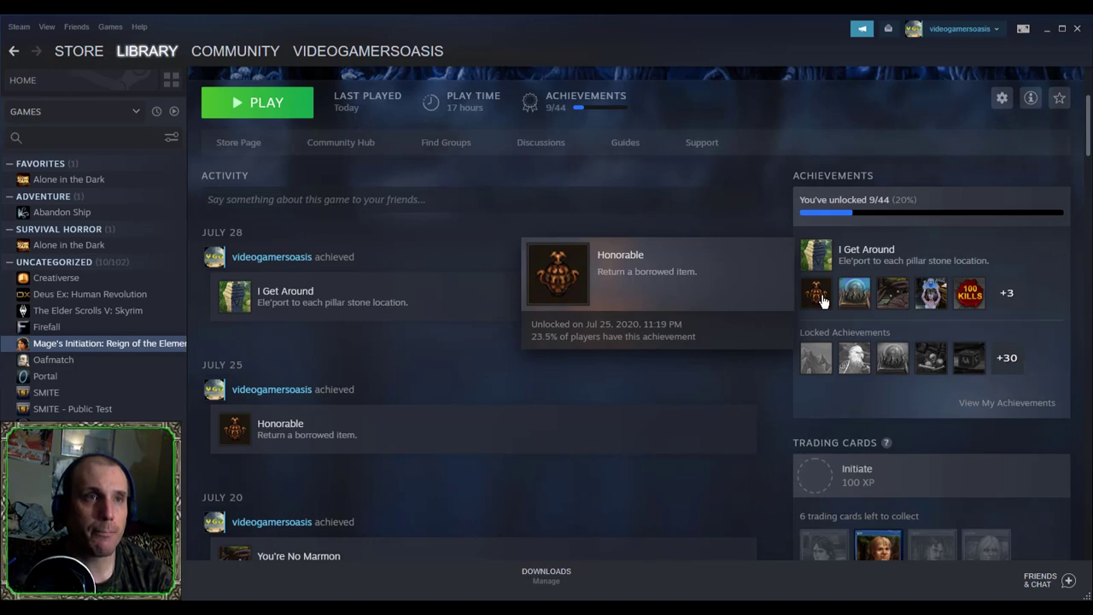
mouse_move(906, 299)
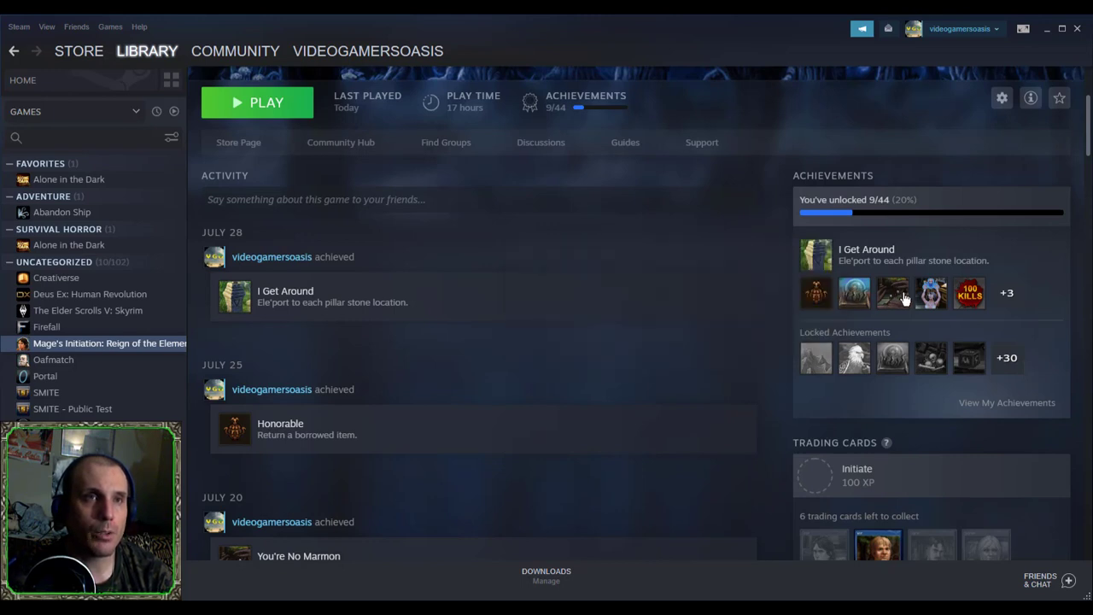
mouse_move(817, 292)
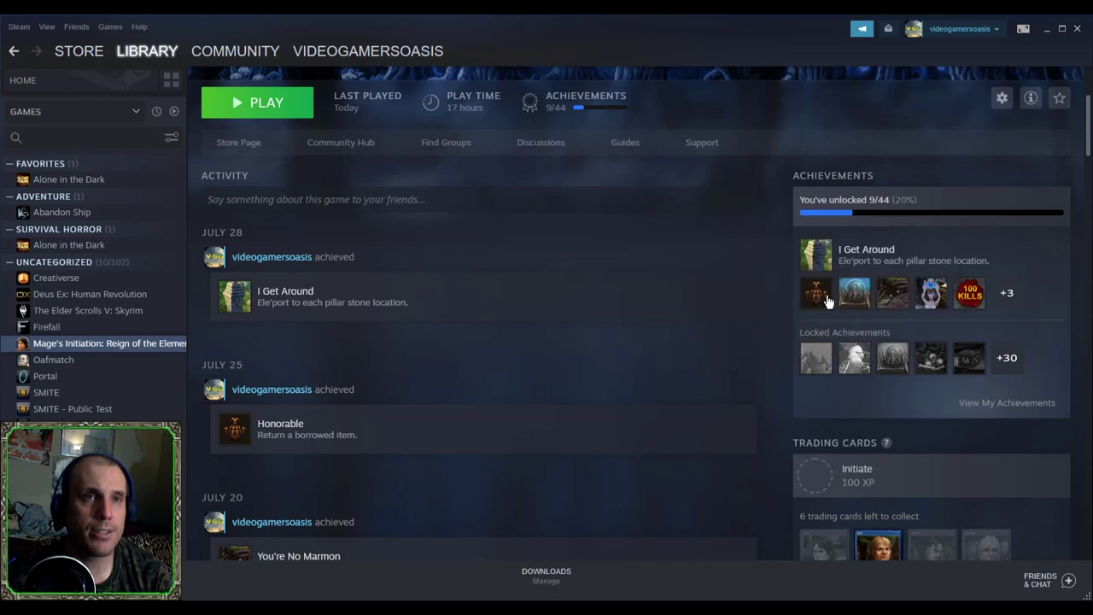
mouse_move(820, 300)
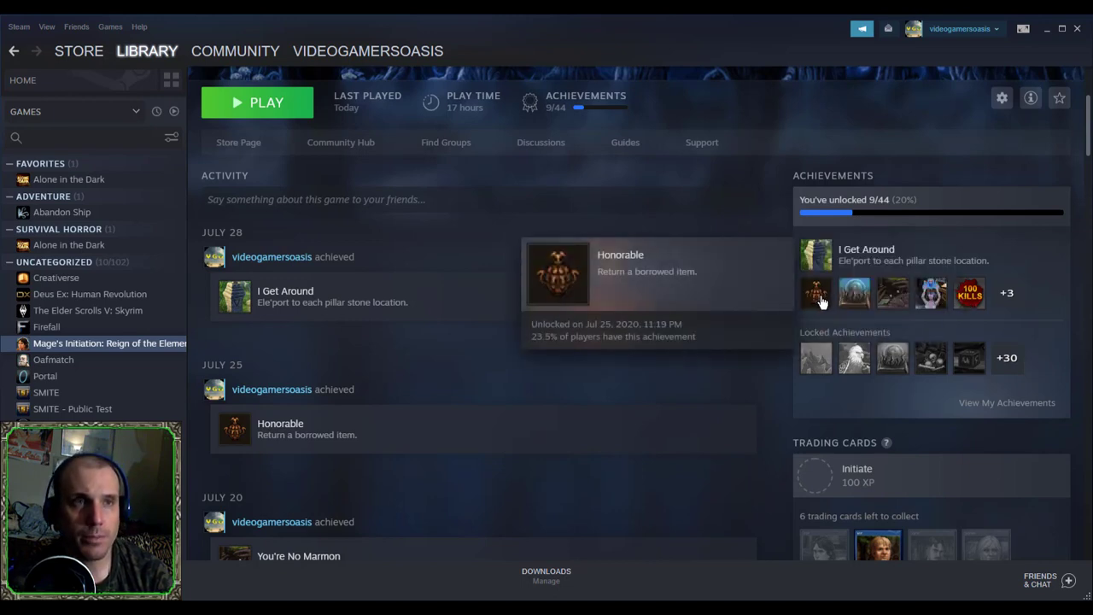
mouse_move(803, 304)
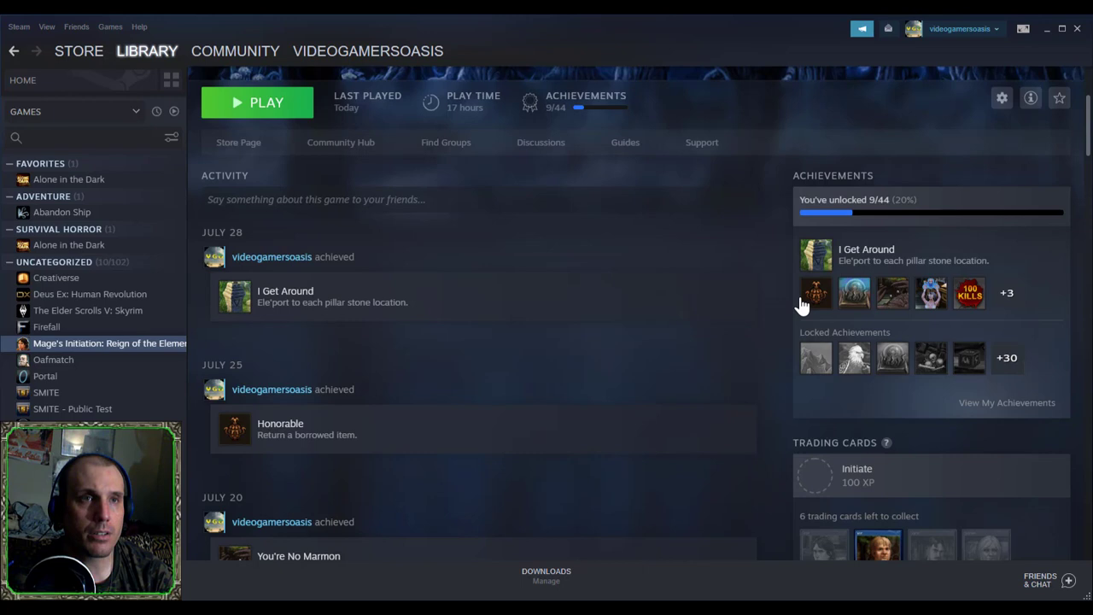
mouse_move(816, 299)
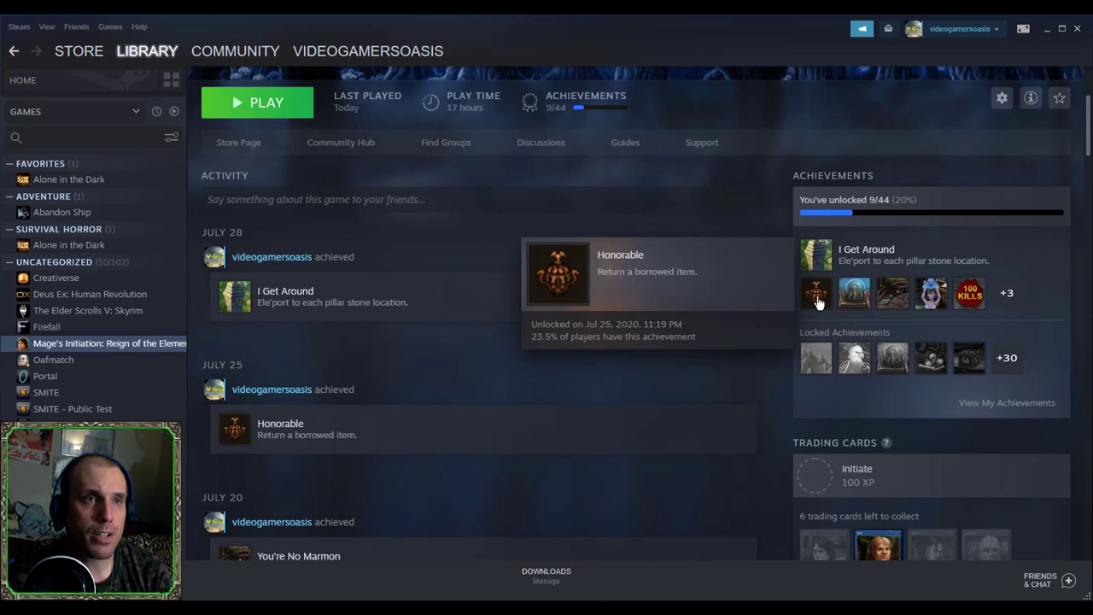
mouse_move(854, 293)
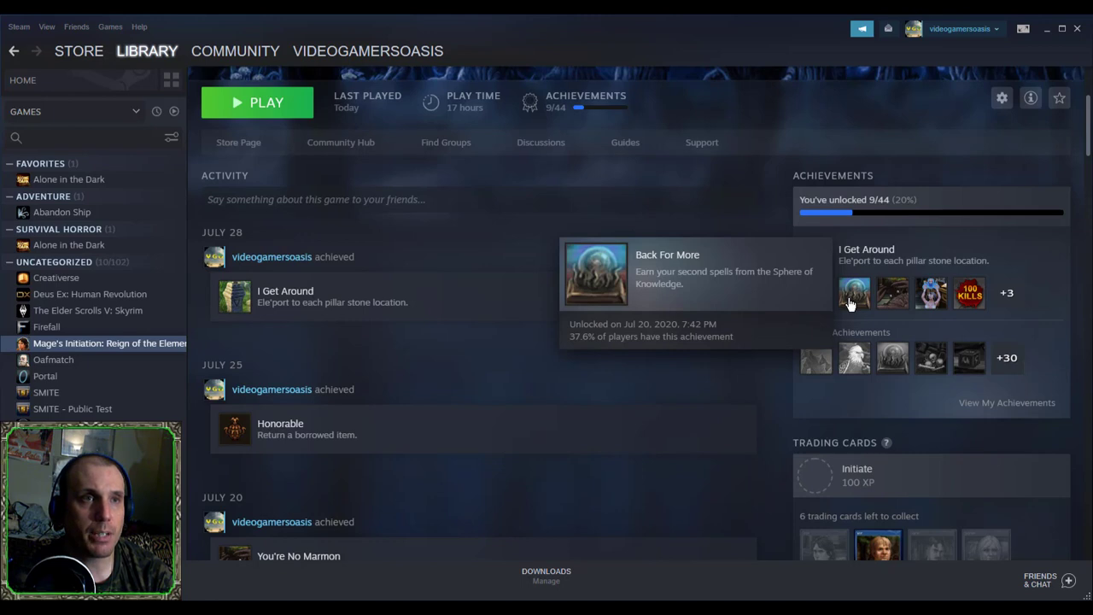
mouse_move(892, 294)
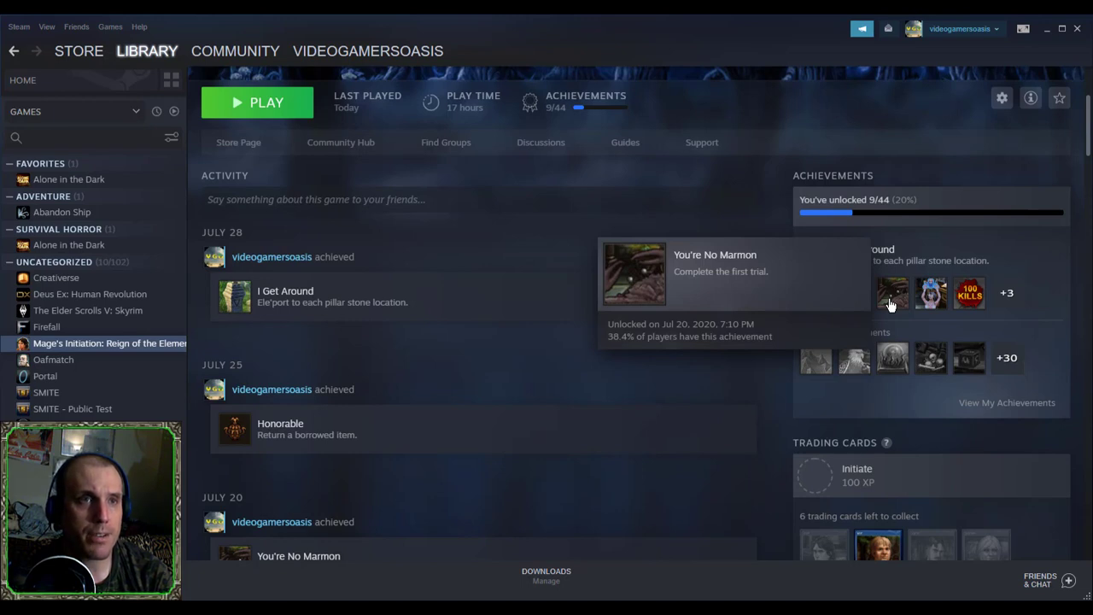
mouse_move(929, 294)
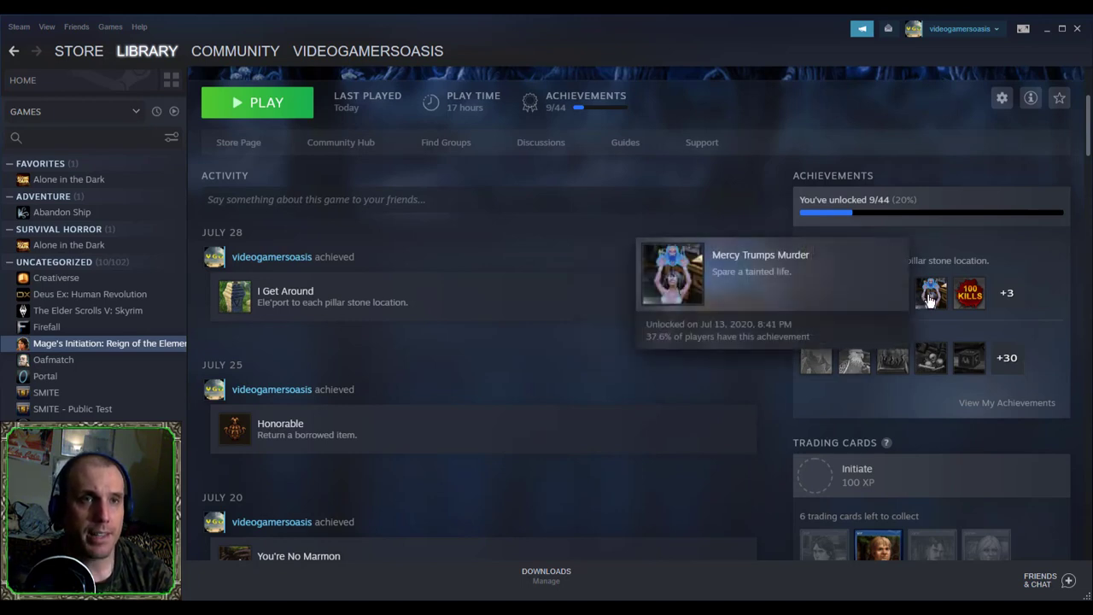
mouse_move(931, 300)
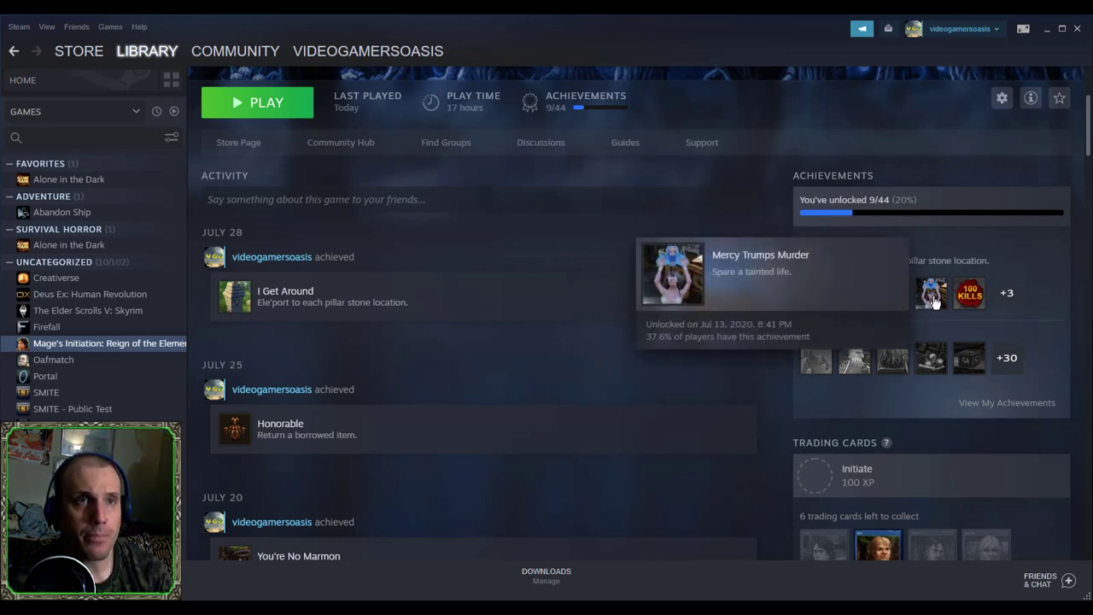
mouse_move(931, 299)
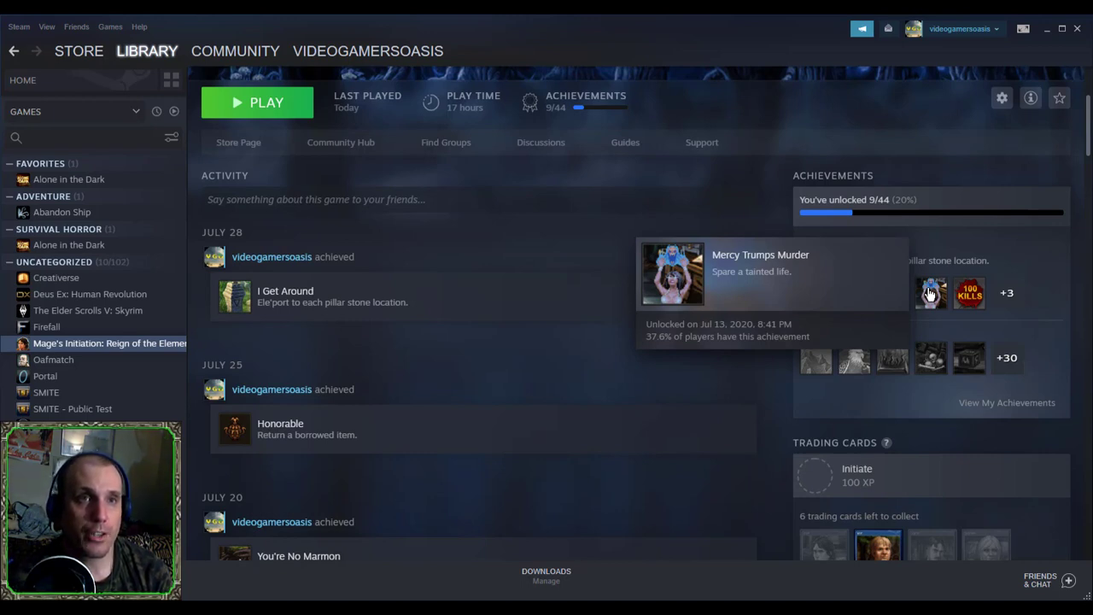
mouse_move(968, 294)
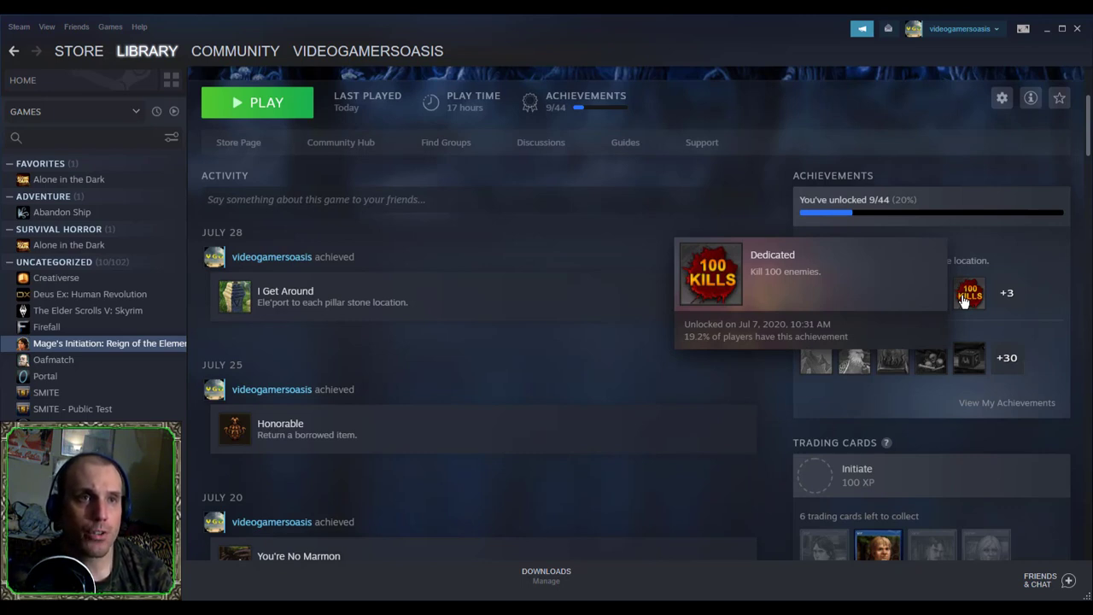
mouse_move(981, 314)
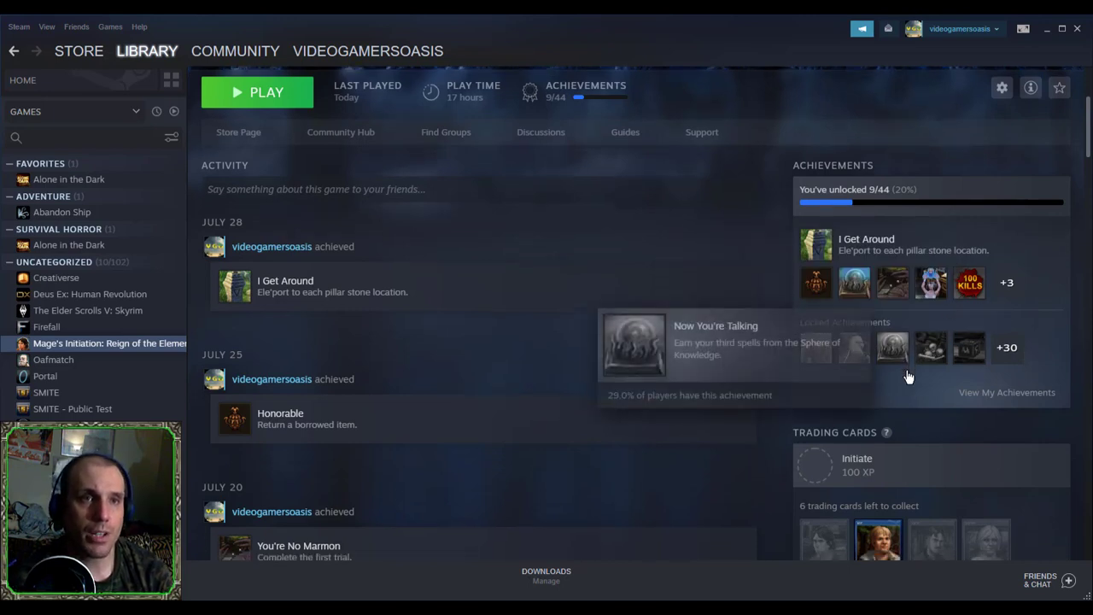
scroll("down", 3)
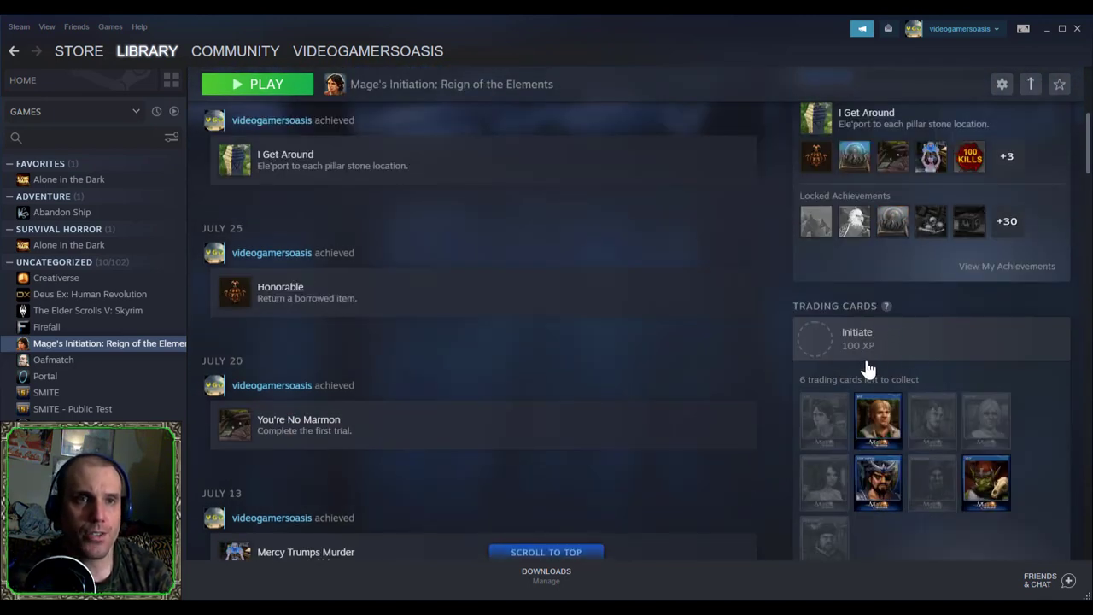
scroll("down", 3)
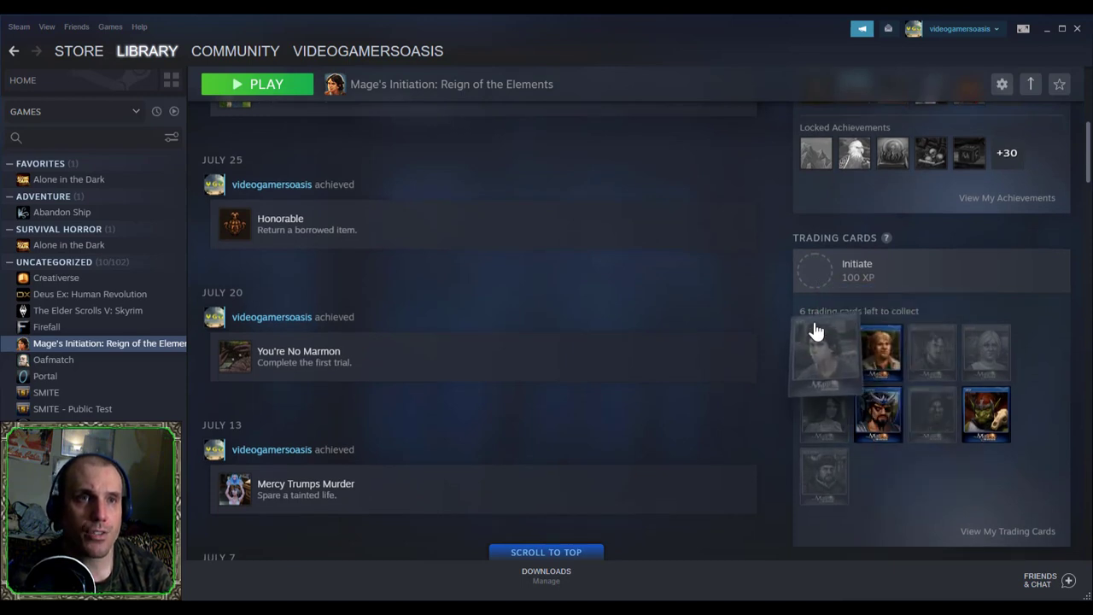
mouse_move(879, 350)
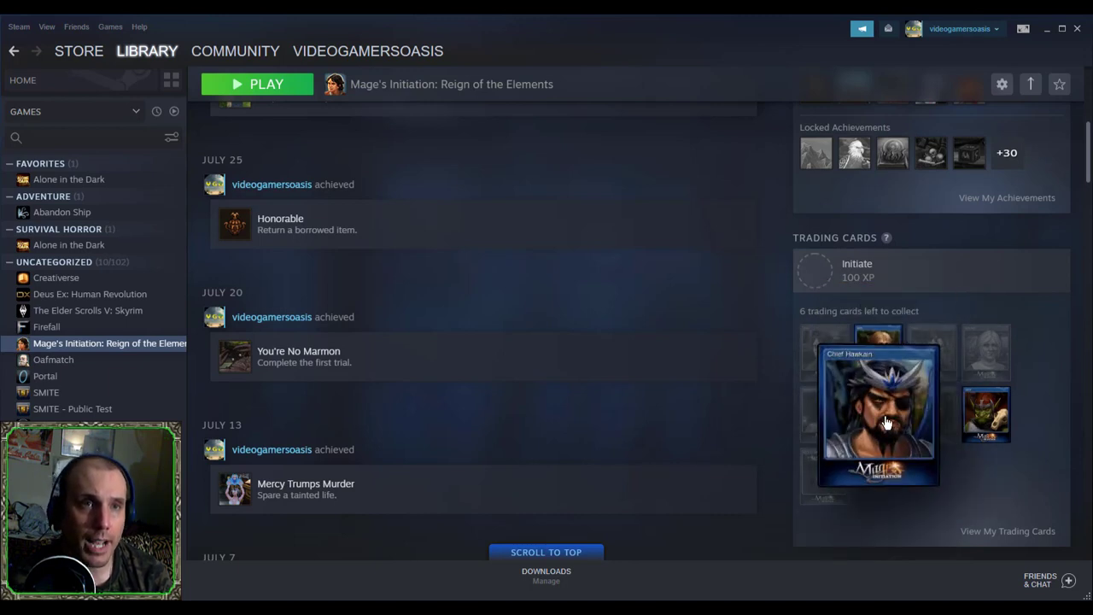
mouse_move(898, 444)
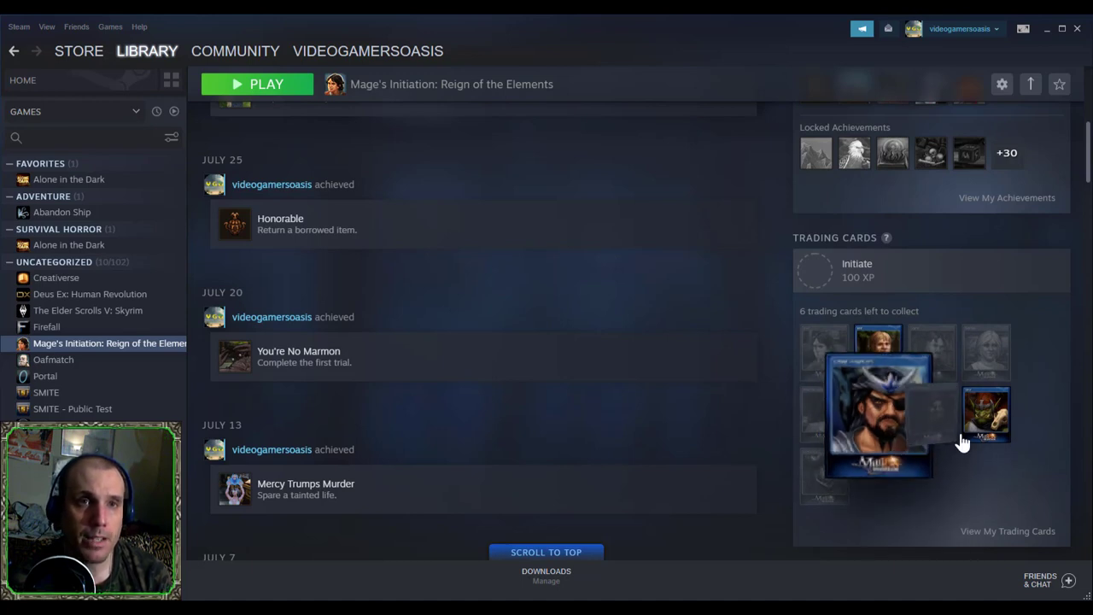
mouse_move(988, 415)
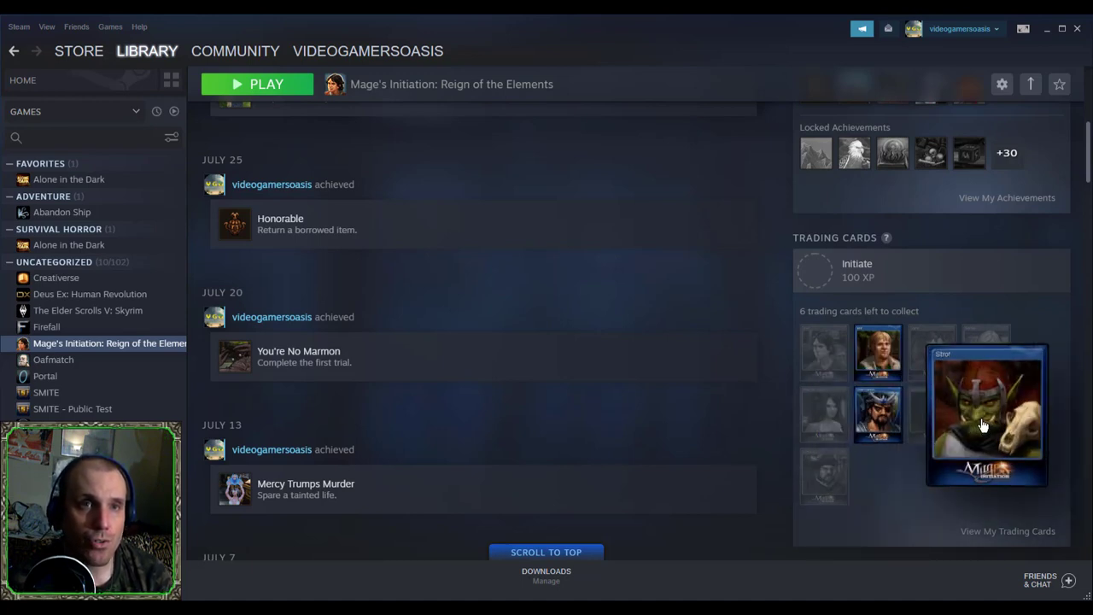
mouse_move(991, 441)
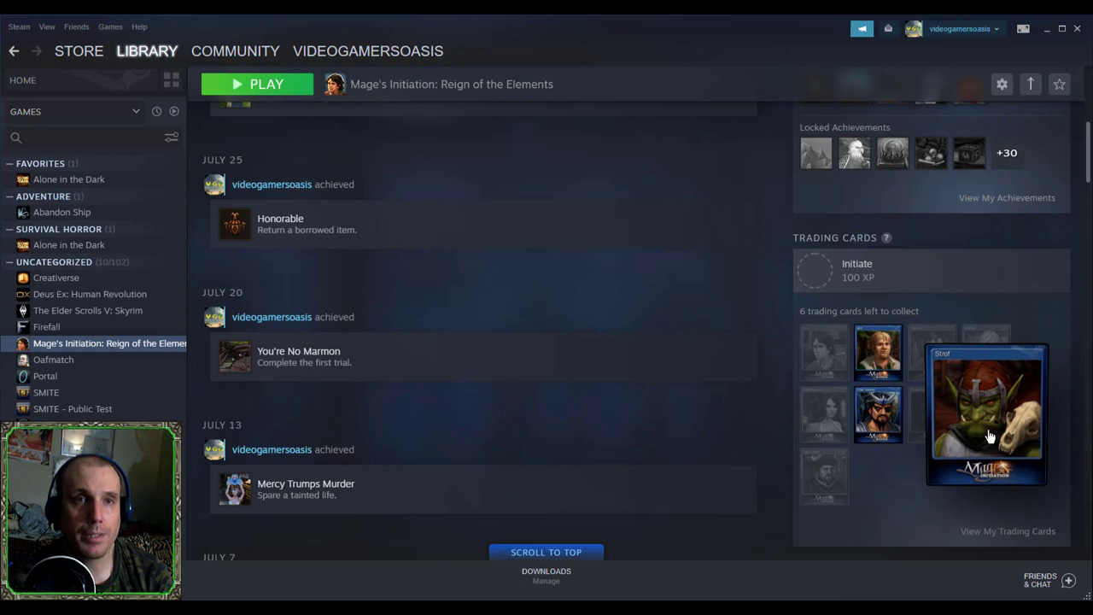
scroll("down", 3)
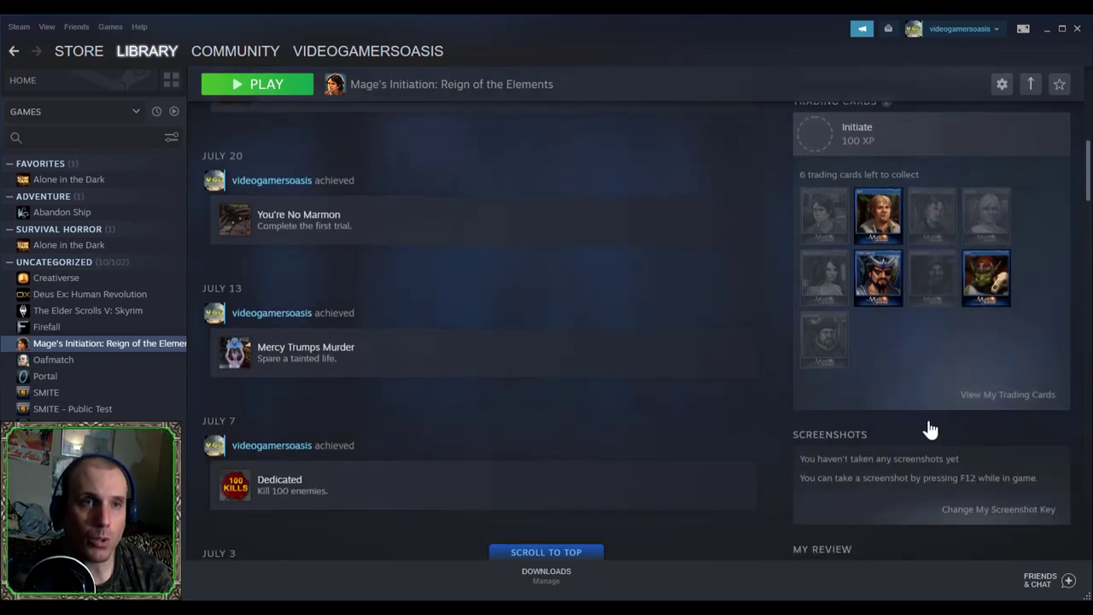
scroll("down", 3)
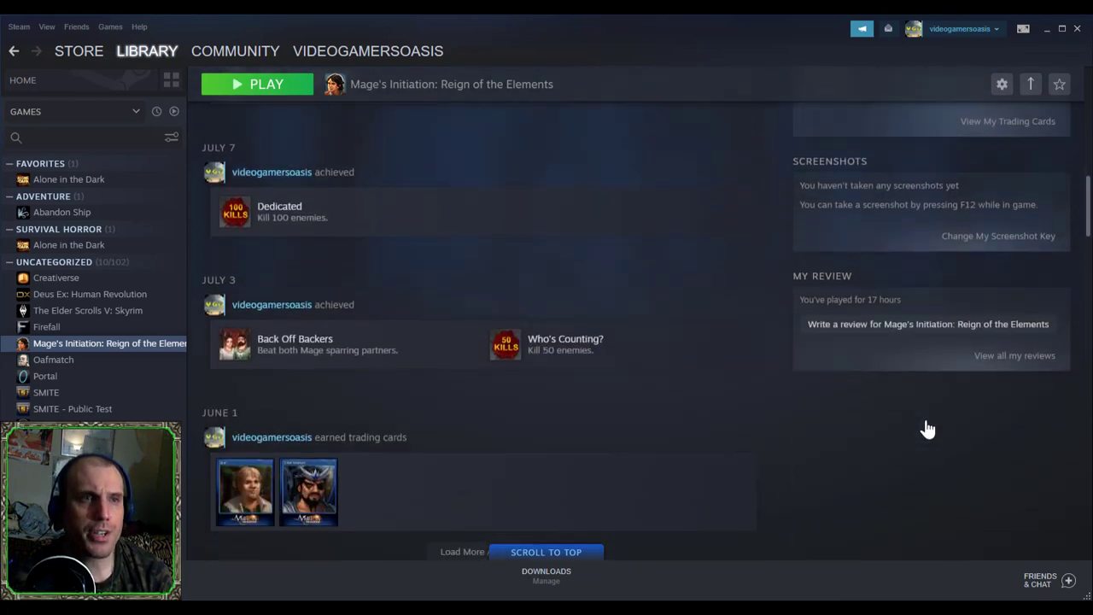
scroll("up", 3)
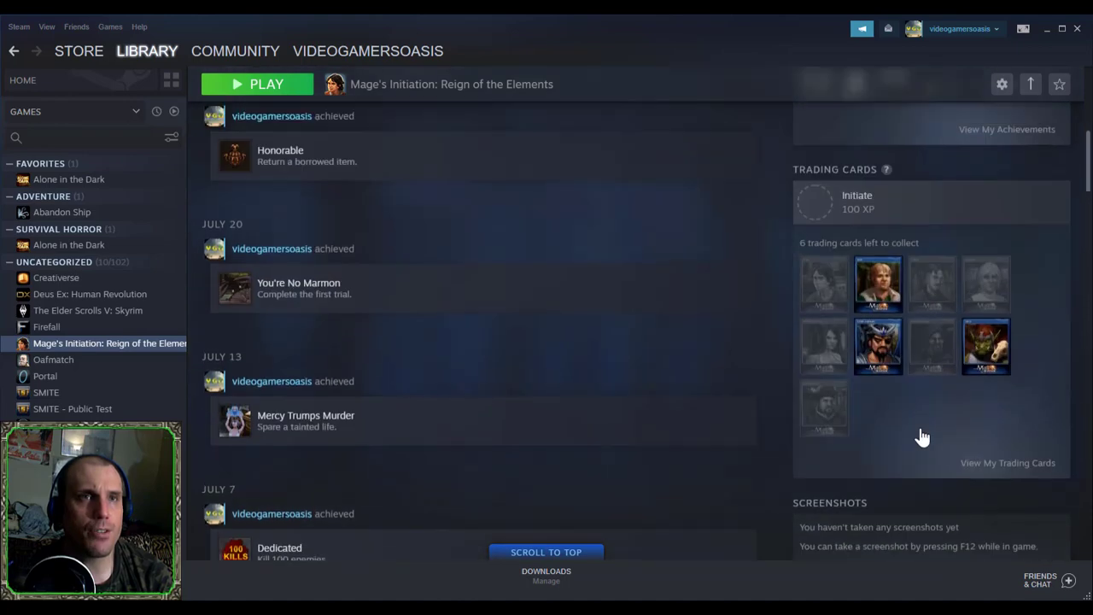
scroll("up", 3)
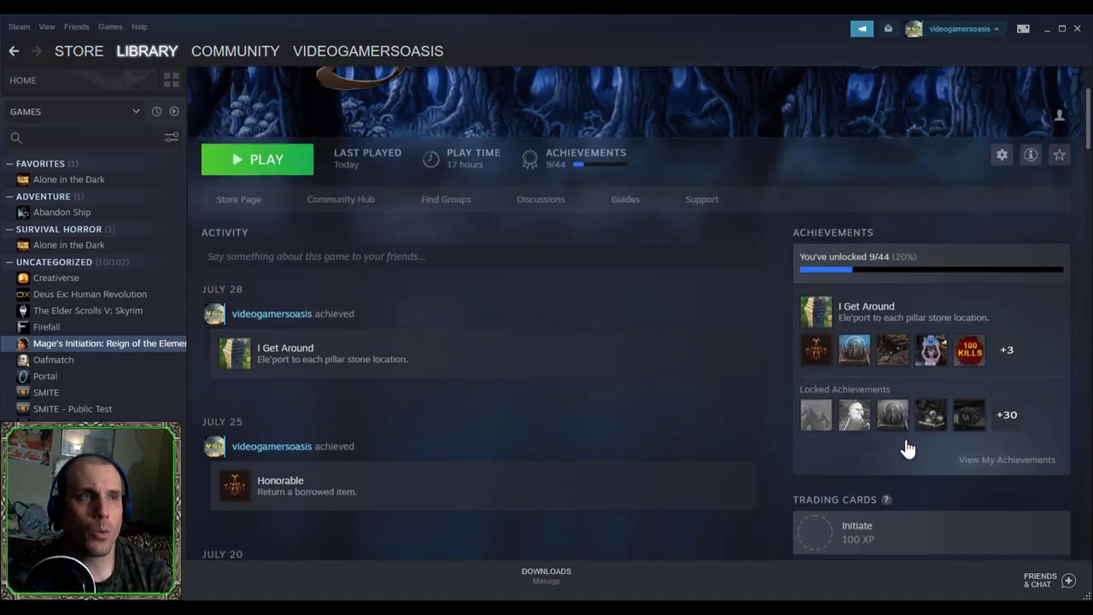
scroll("up", 3)
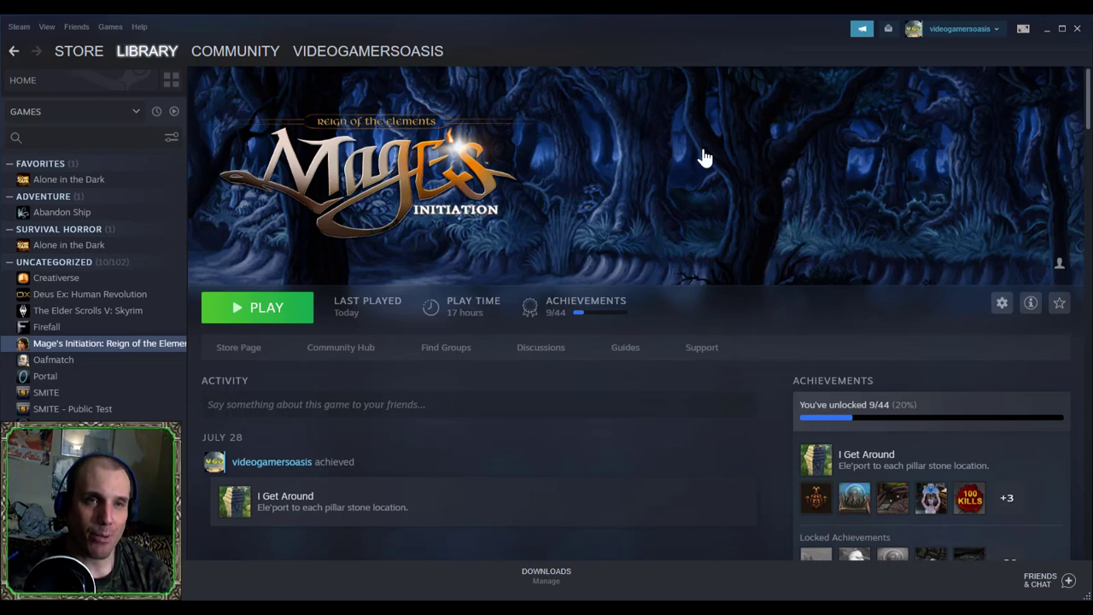
mouse_move(282, 307)
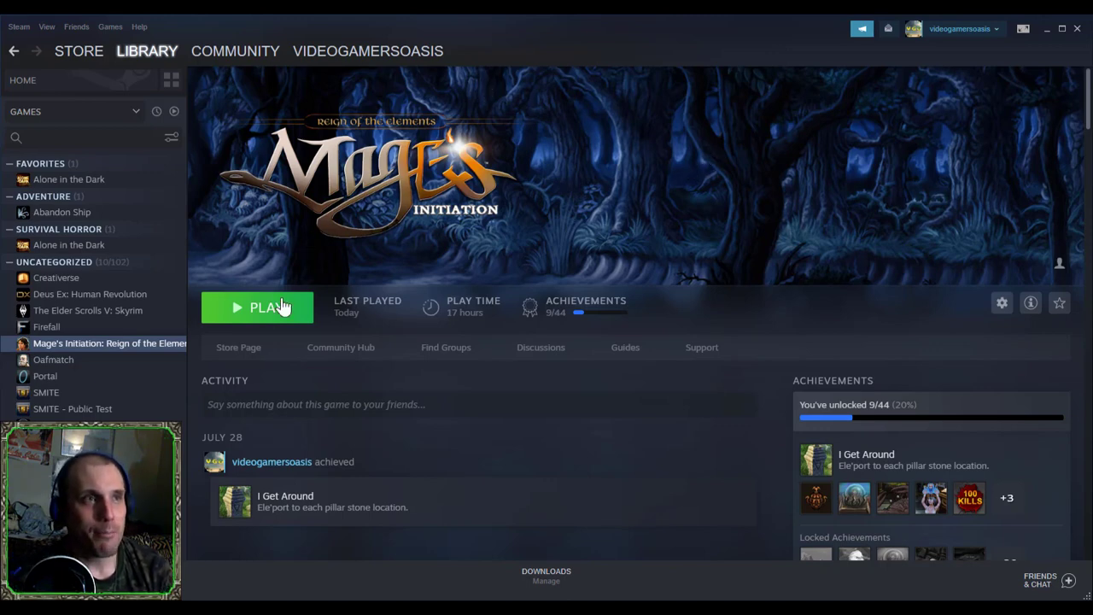
mouse_move(182, 295)
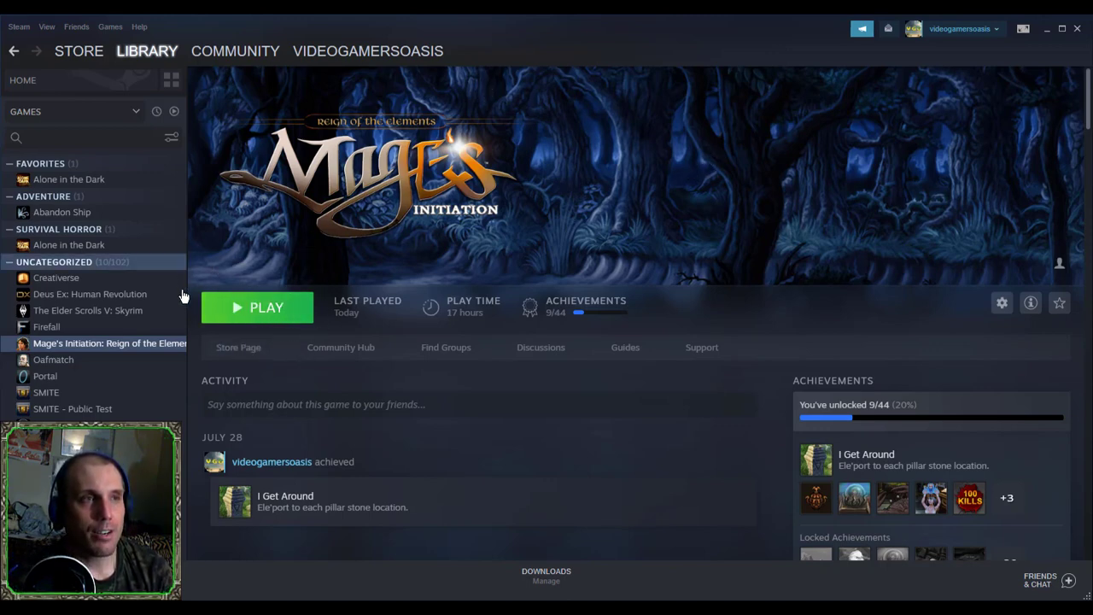
mouse_move(340, 348)
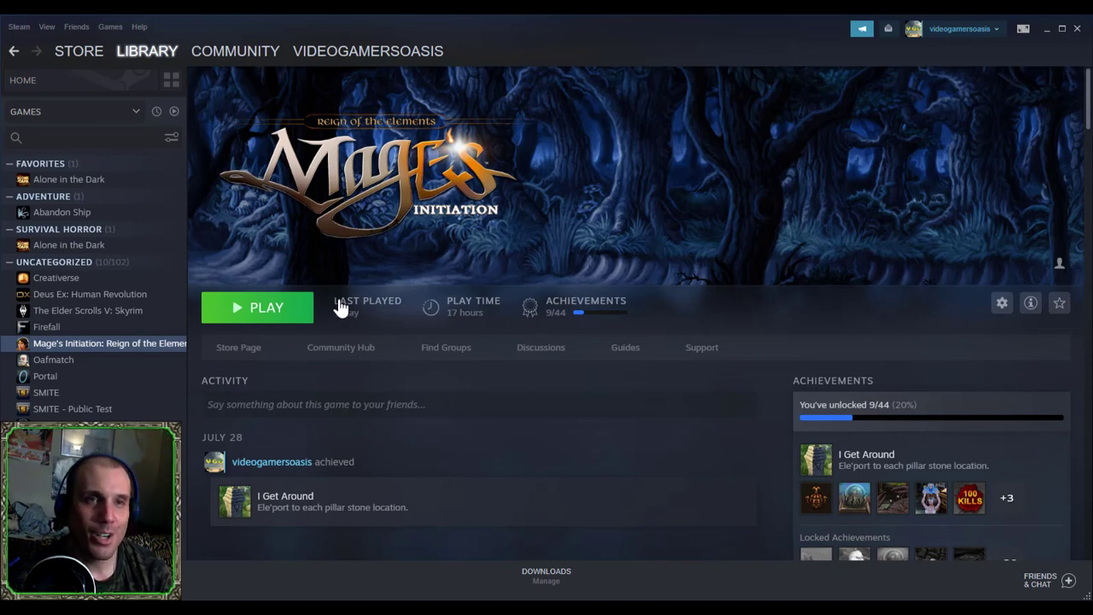
mouse_move(352, 281)
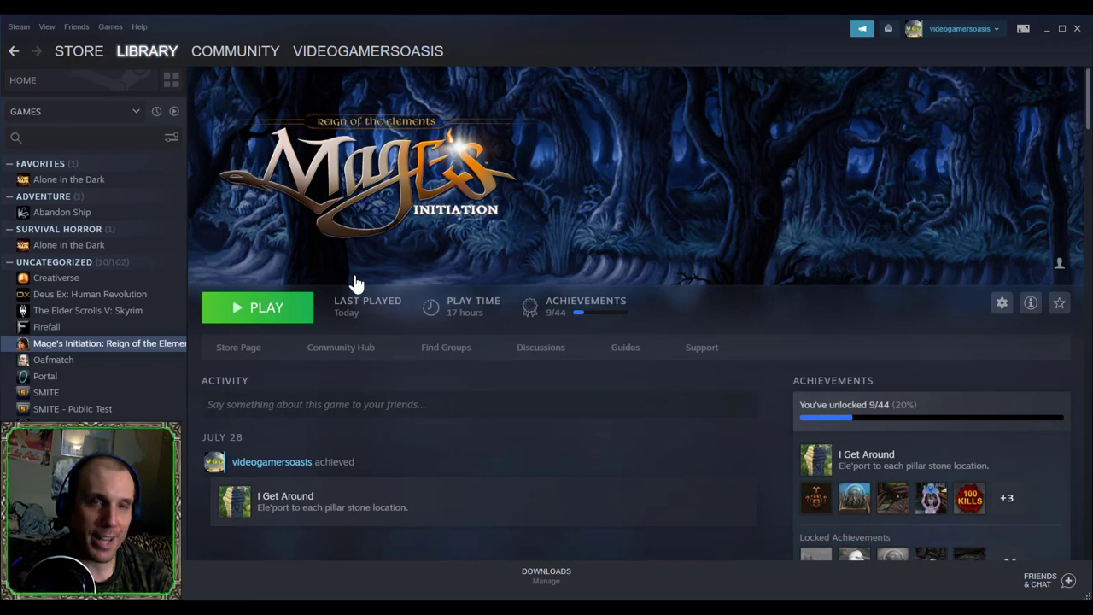
mouse_move(383, 238)
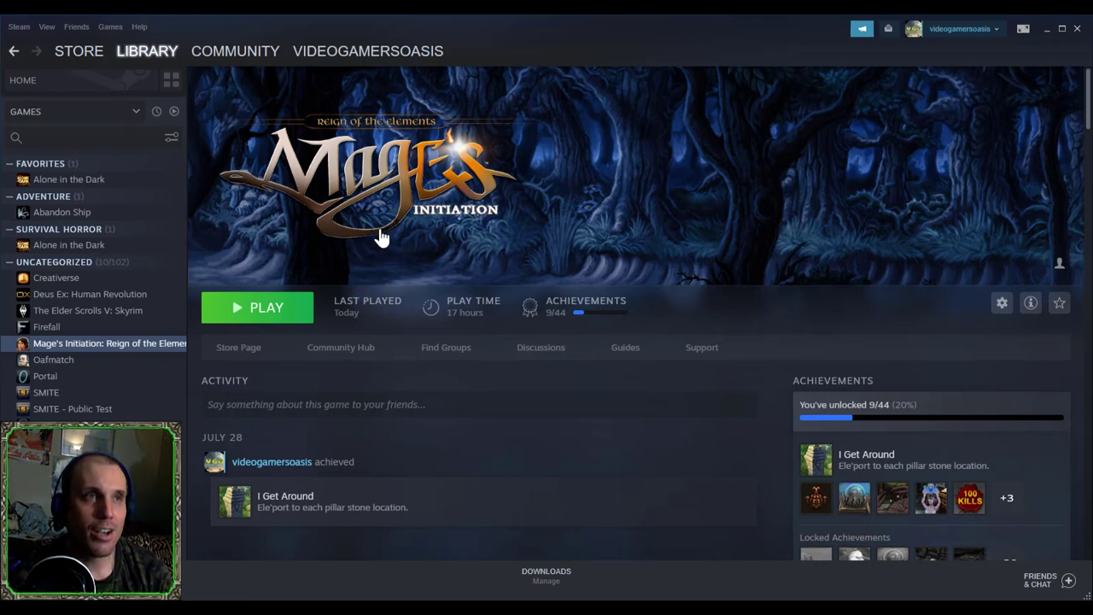